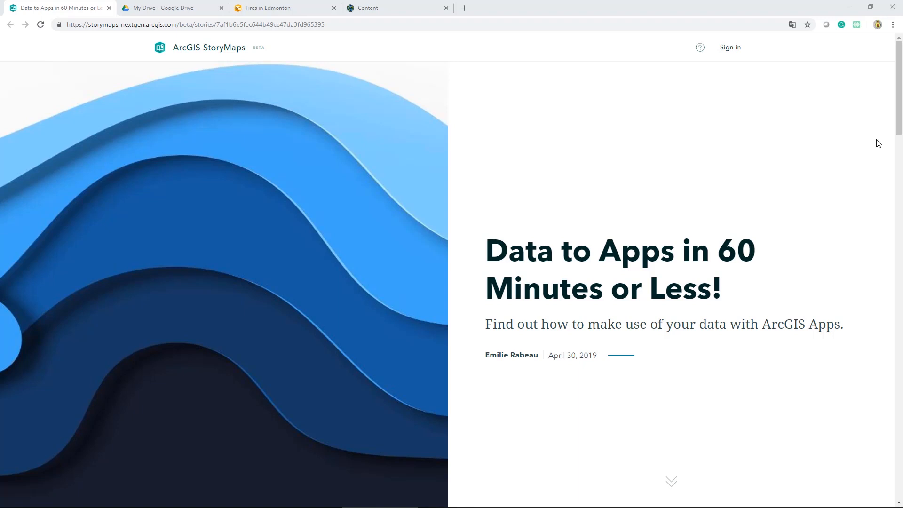
{"action": "mouse_move", "coordinate": [871, 142]}
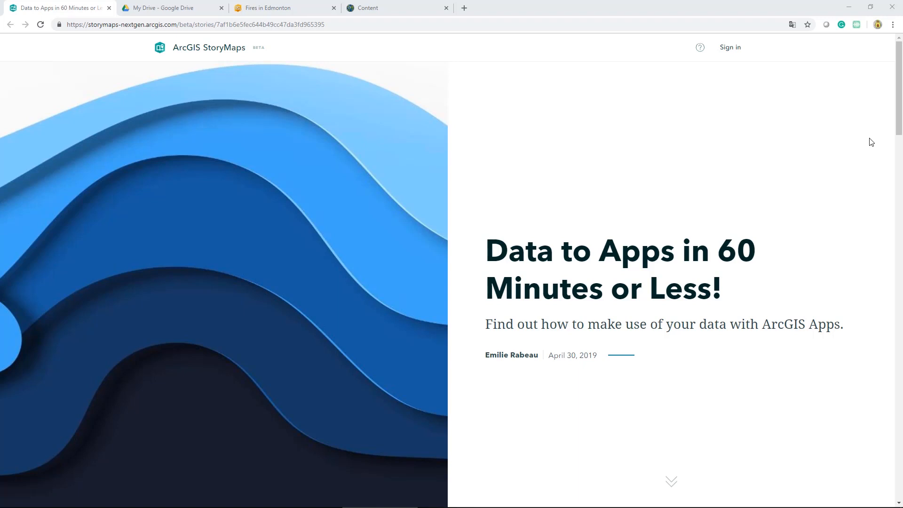
Step: Scroll the Data to Apps story down to 'Part 1: Getting your layers ready'
{"action": "scroll", "scroll_direction": "down", "scroll_amount": 3}
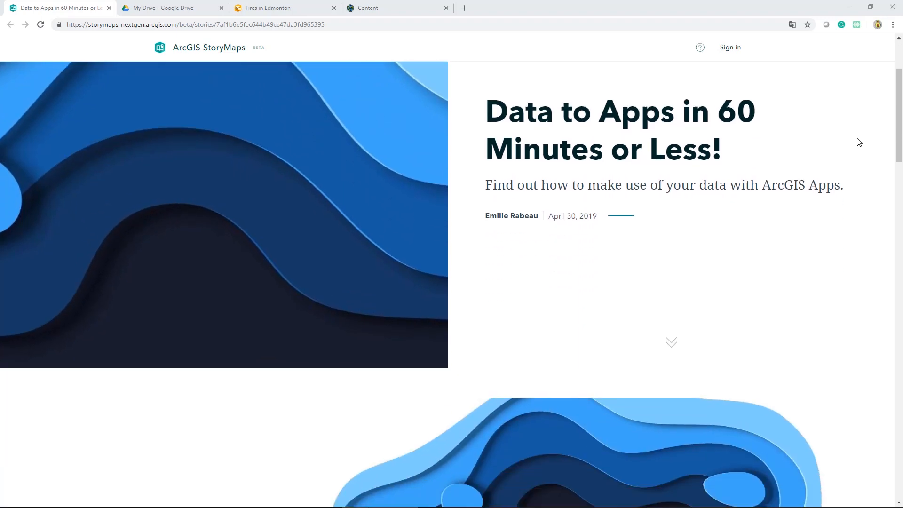
{"action": "scroll", "scroll_direction": "down", "scroll_amount": 3}
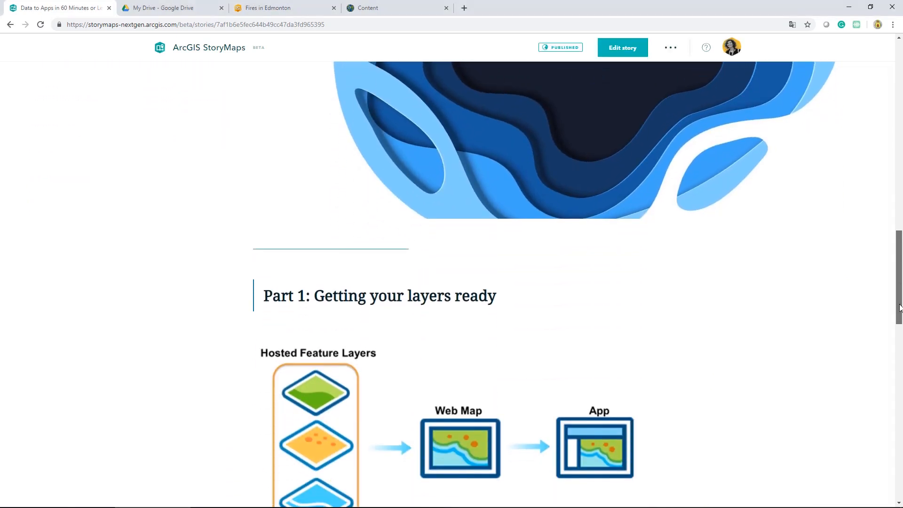
{"action": "scroll", "scroll_direction": "down", "scroll_amount": 3}
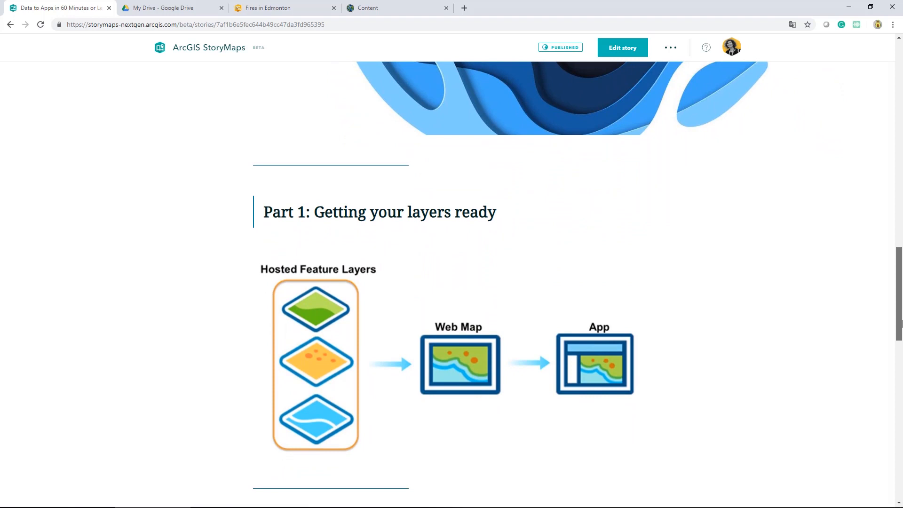
{"action": "scroll", "scroll_direction": "down", "scroll_amount": 3}
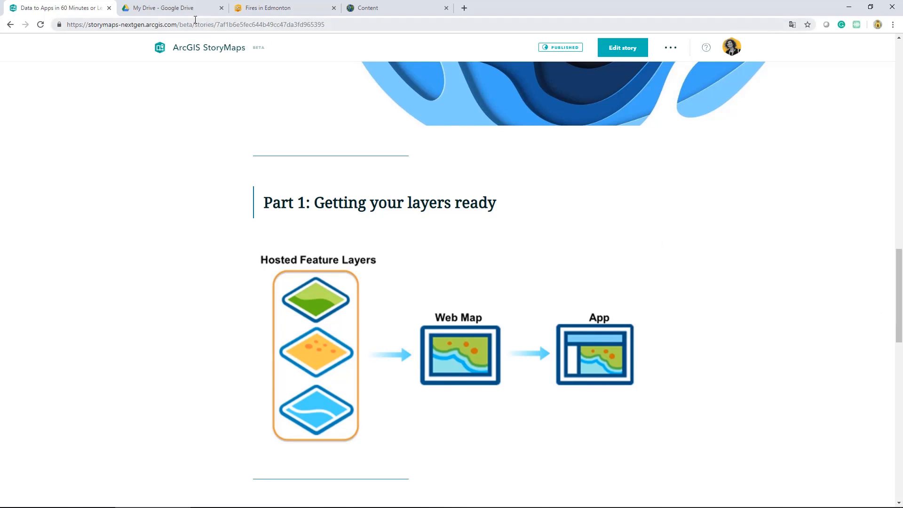
{"action": "mouse_move", "coordinate": [171, 11]}
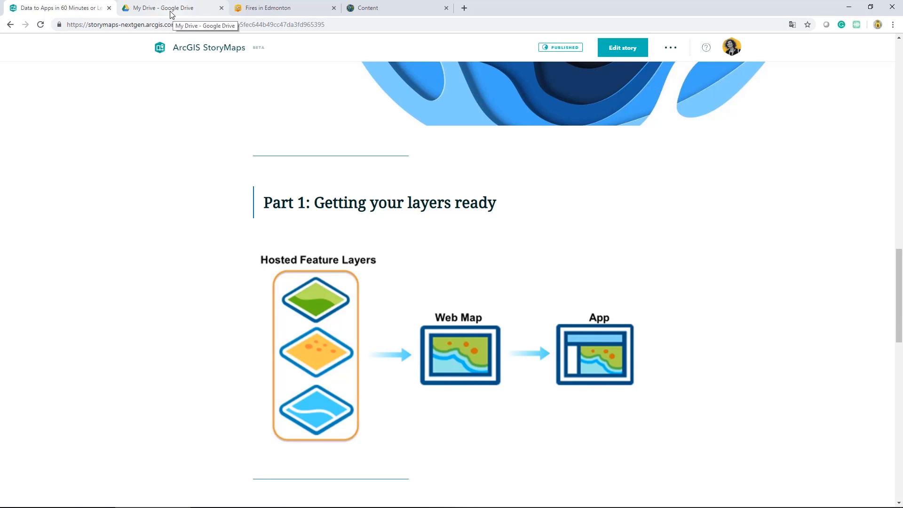
Step: Preview EdmontonFireService_FireResponseHistory.csv in Google Drive, then view the Fires in Edmonton dashboard
{"action": "left_click", "coordinate": [167, 8]}
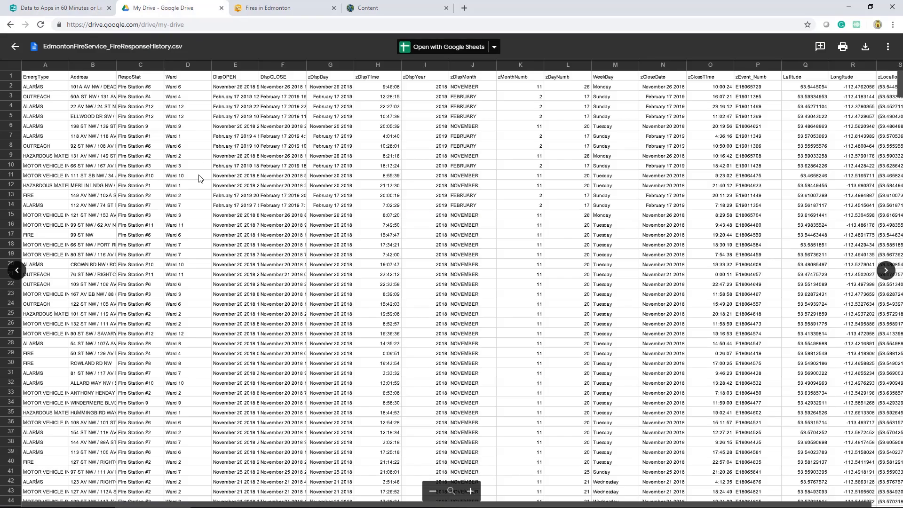
{"action": "mouse_move", "coordinate": [816, 286]}
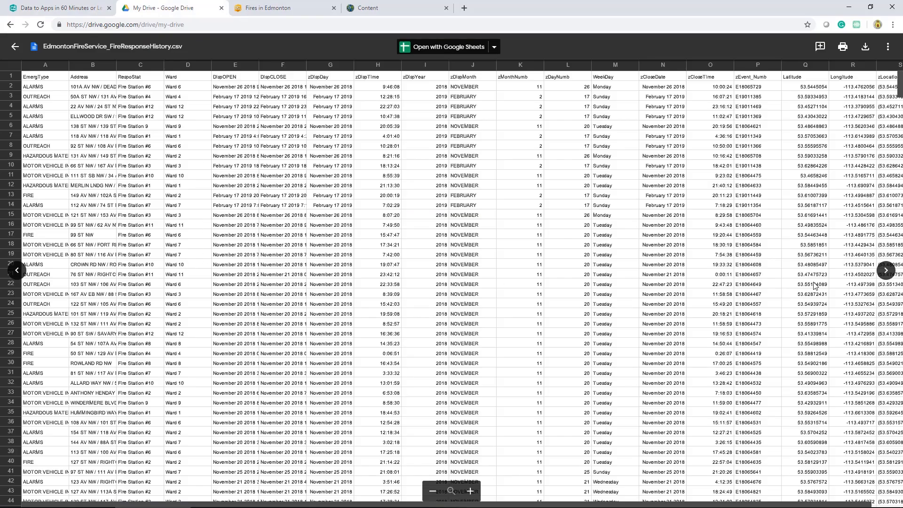
{"action": "left_click", "coordinate": [282, 8]}
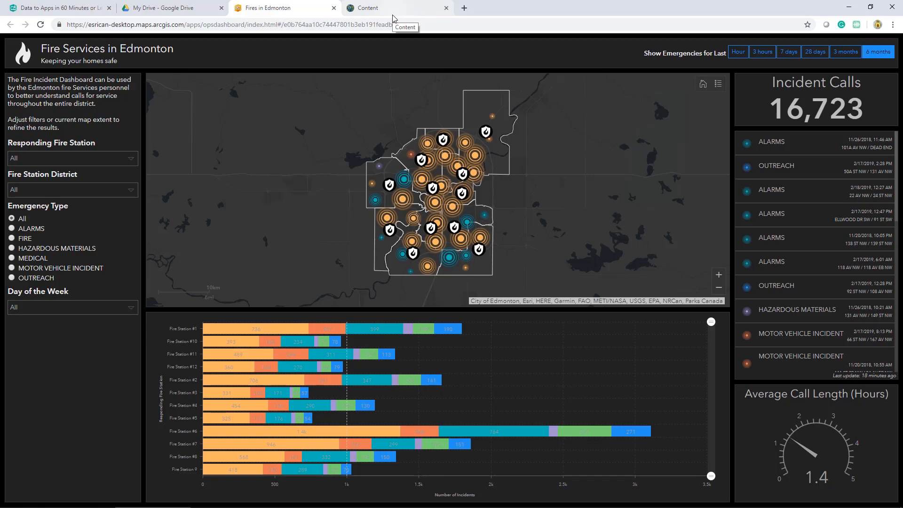
Step: From Content, begin adding a new item from a cloud drive with Google Drive as the source
{"action": "left_click", "coordinate": [369, 7]}
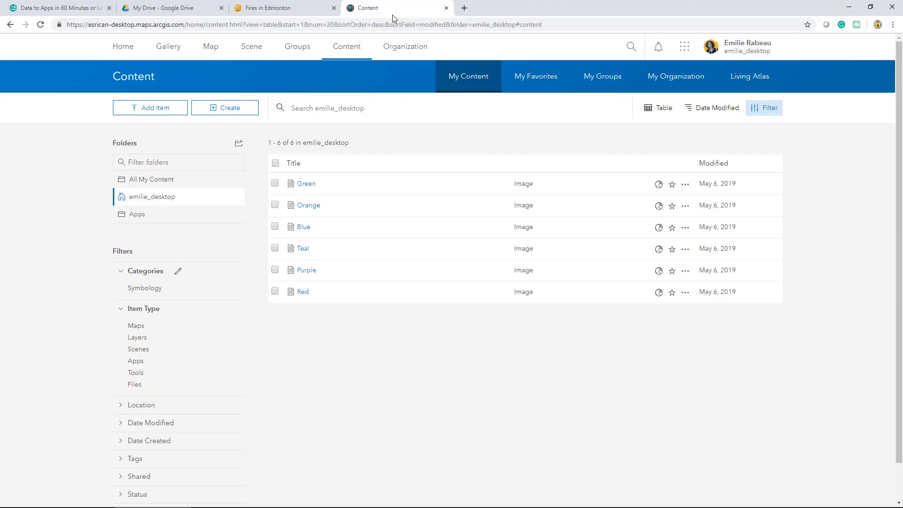
{"action": "mouse_move", "coordinate": [149, 107]}
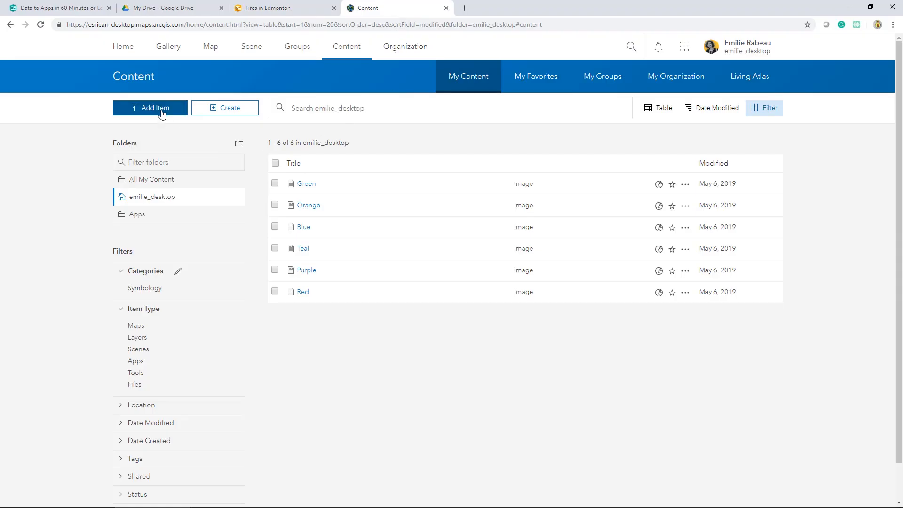
{"action": "left_click", "coordinate": [150, 107]}
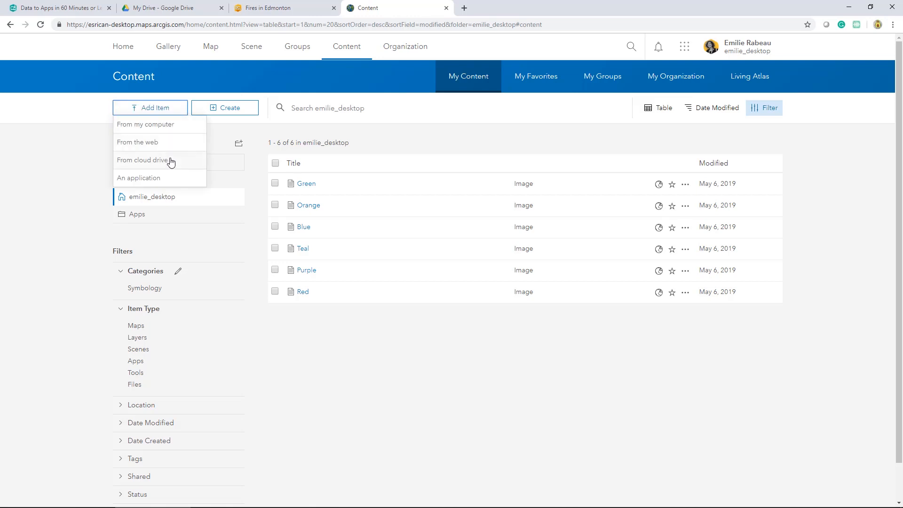
{"action": "left_click", "coordinate": [145, 160]}
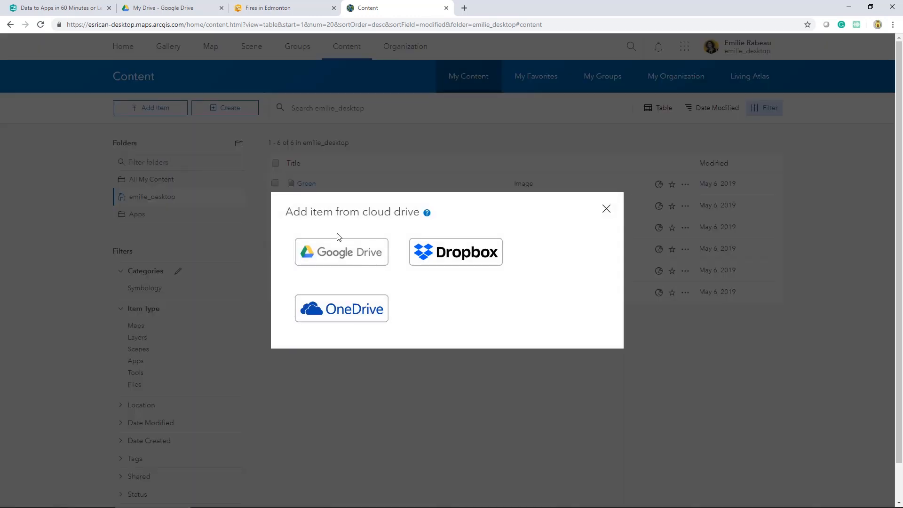
{"action": "left_click", "coordinate": [340, 252]}
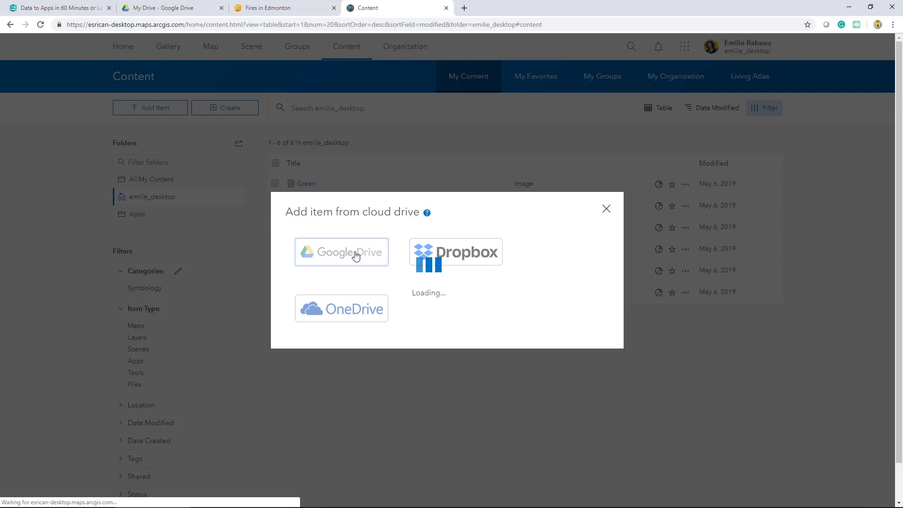
Step: Filter the Google Drive files by Excel, then File Geodatabase, then back to CSV
{"action": "left_click", "coordinate": [341, 252]}
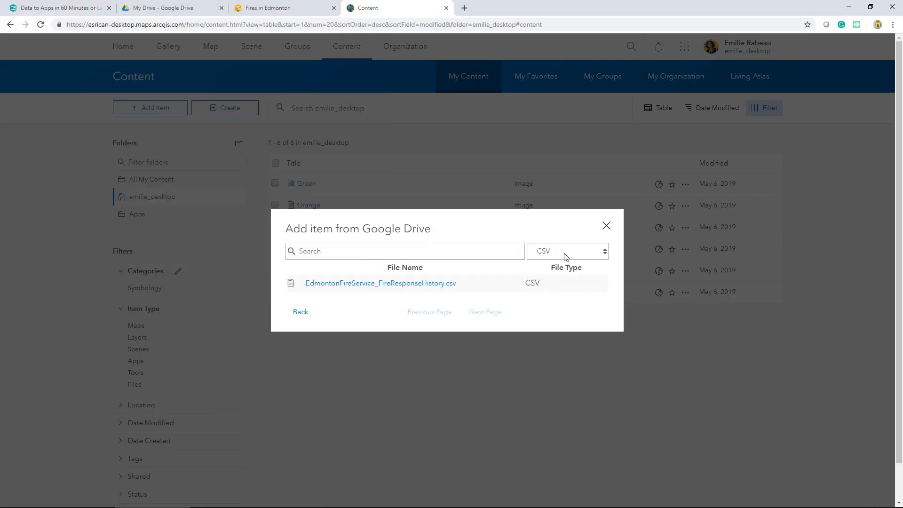
{"action": "left_click", "coordinate": [566, 250]}
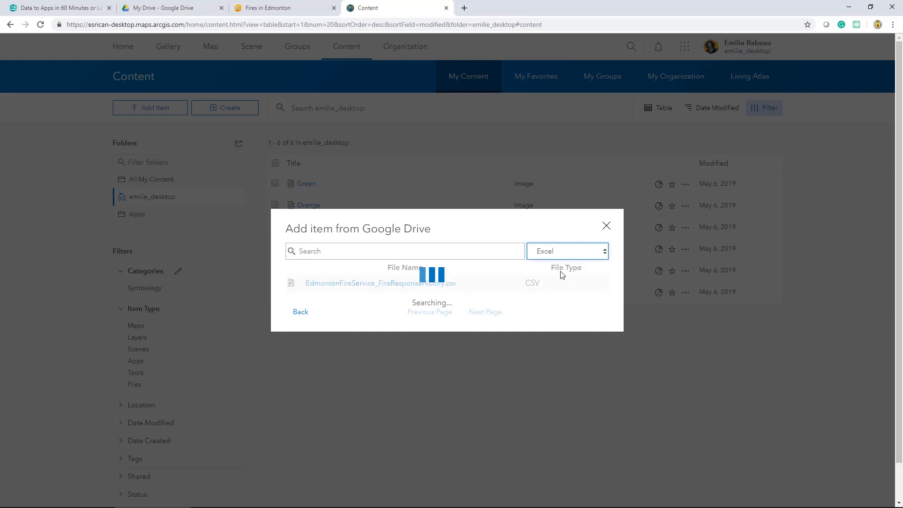
{"action": "left_click", "coordinate": [566, 250]}
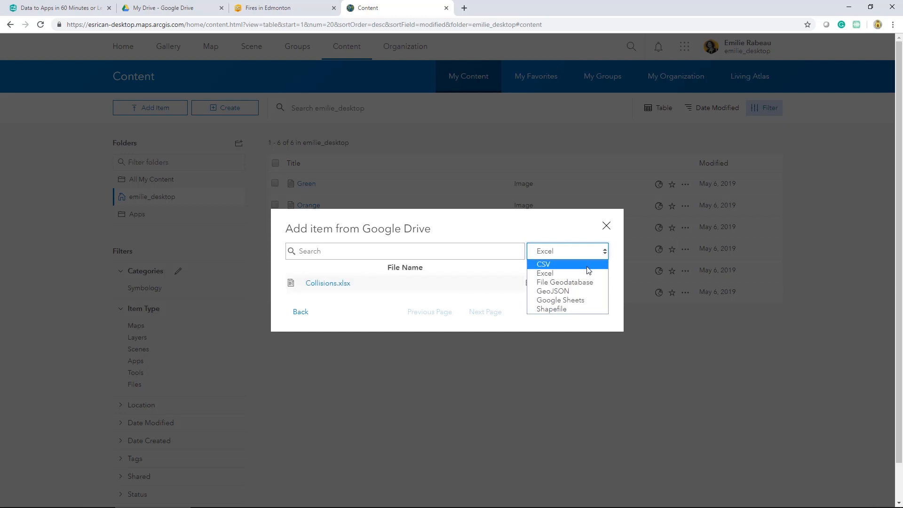
{"action": "left_click", "coordinate": [563, 282]}
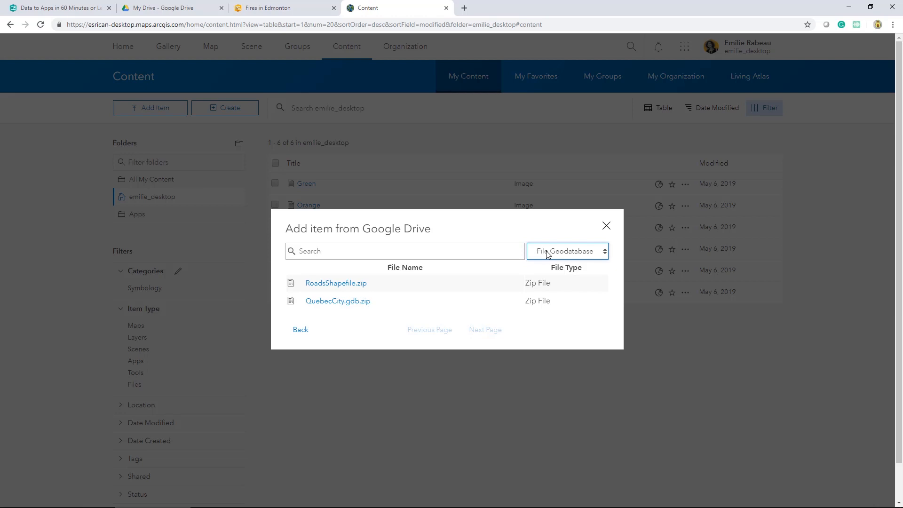
{"action": "left_click", "coordinate": [566, 250]}
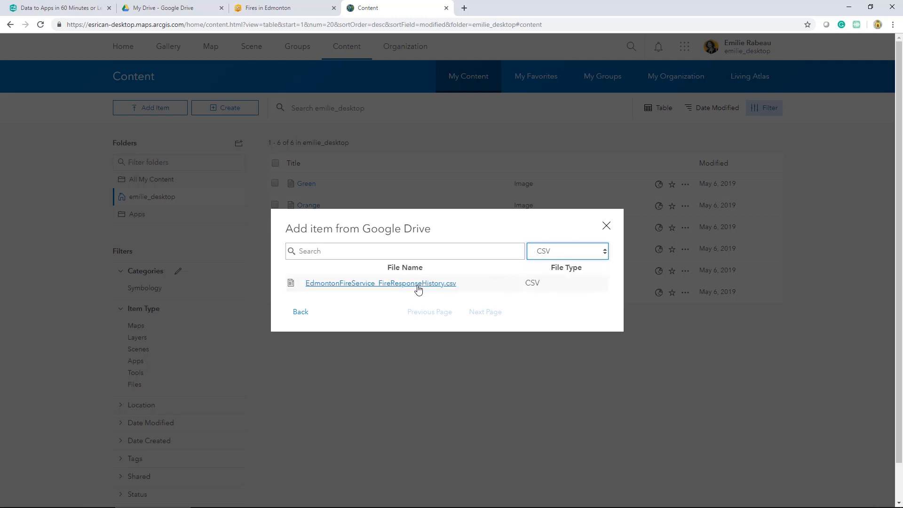
Step: Choose the fire response history CSV, title it 'Fire Events' and tag it 'Fire Services'
{"action": "left_click", "coordinate": [380, 283]}
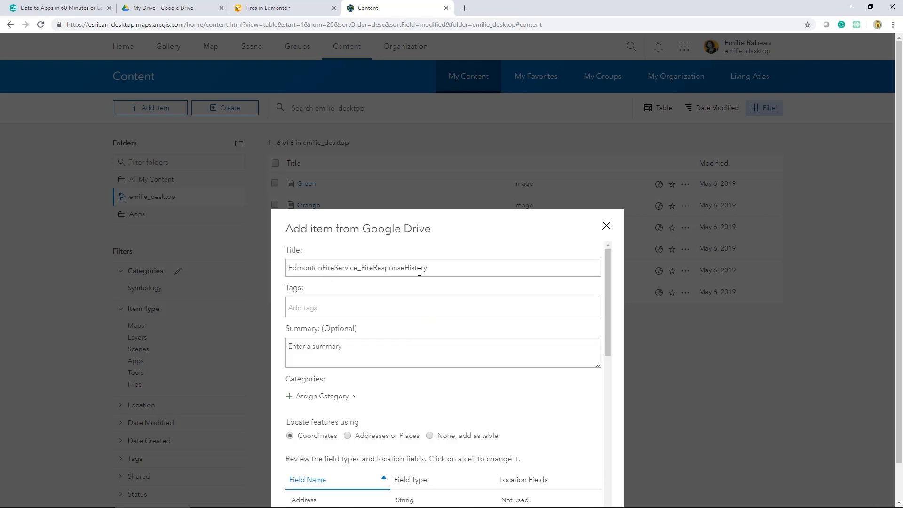
{"action": "triple_click", "coordinate": [357, 267]}
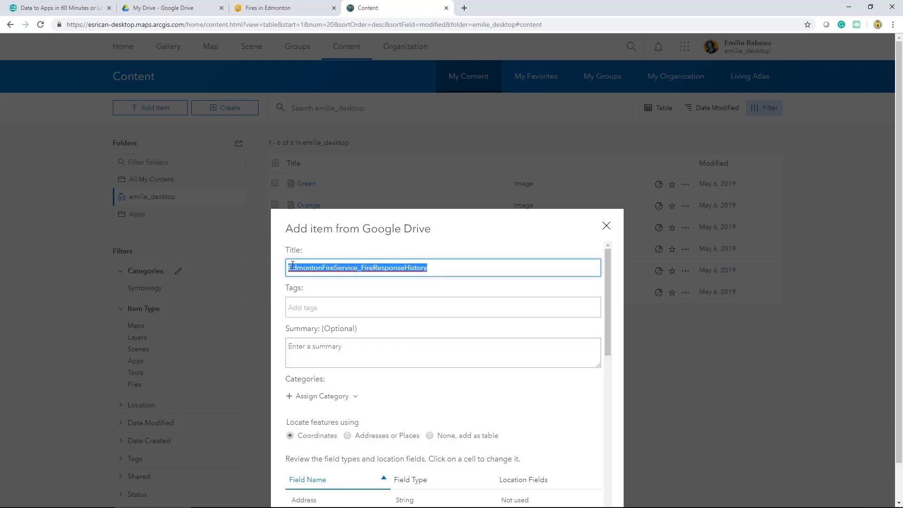
{"action": "type", "text": "Fire"}
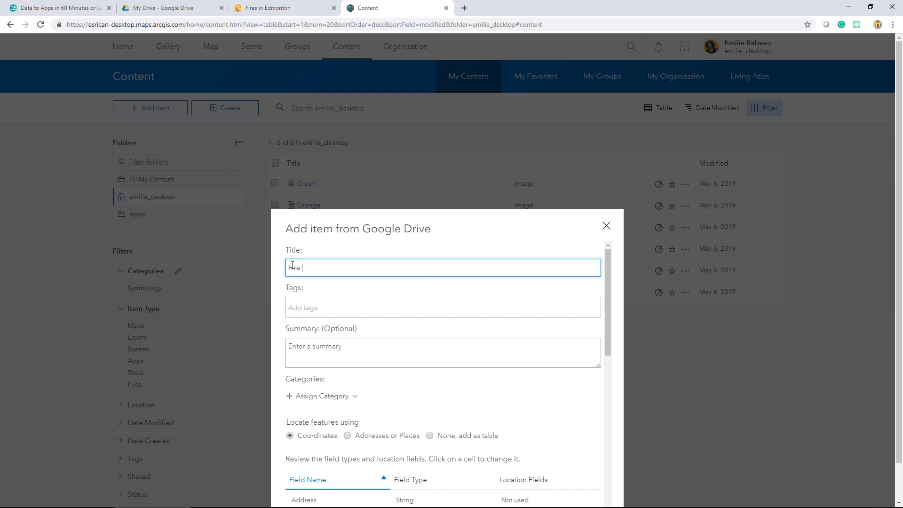
{"action": "type", "text": "Events"}
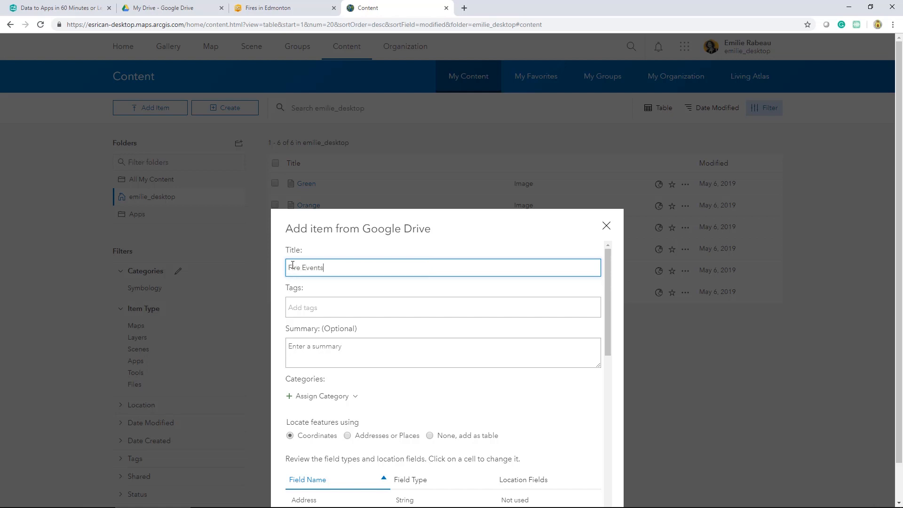
{"action": "type", "text": "Fire Services"}
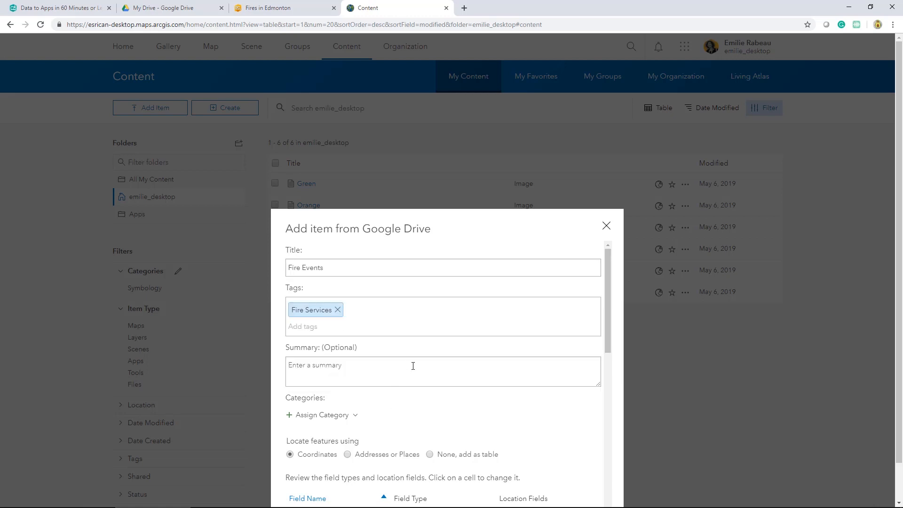
Step: Review the field table, keeping features located by Latitude and Longitude coordinates
{"action": "scroll", "scroll_direction": "down", "scroll_amount": 3}
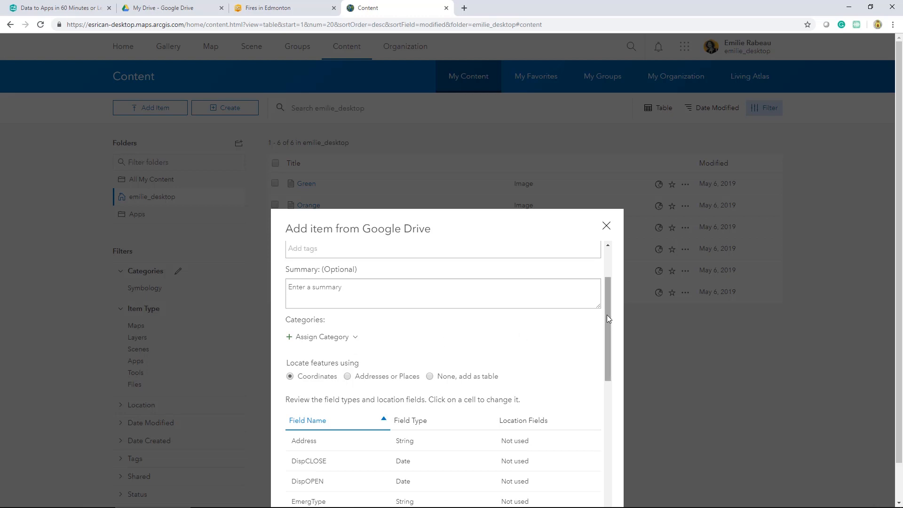
{"action": "scroll", "scroll_direction": "down", "scroll_amount": 3}
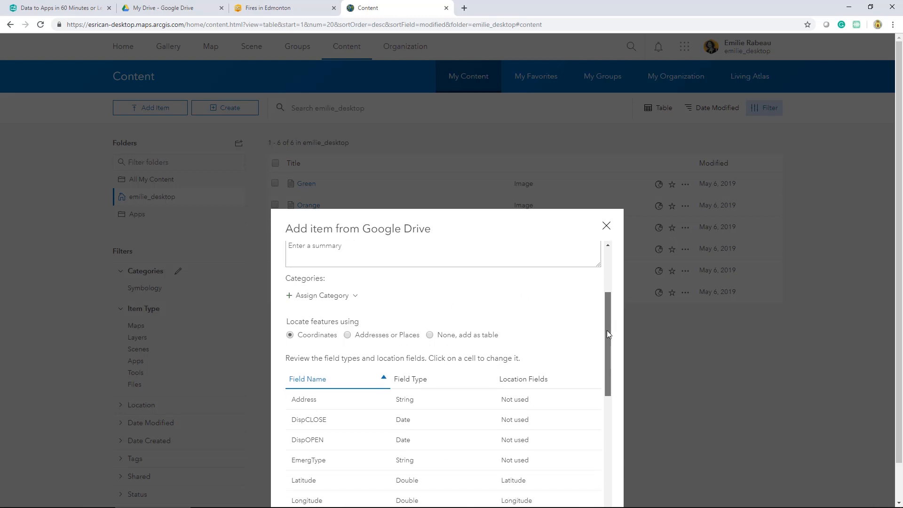
{"action": "scroll", "scroll_direction": "down", "scroll_amount": 3}
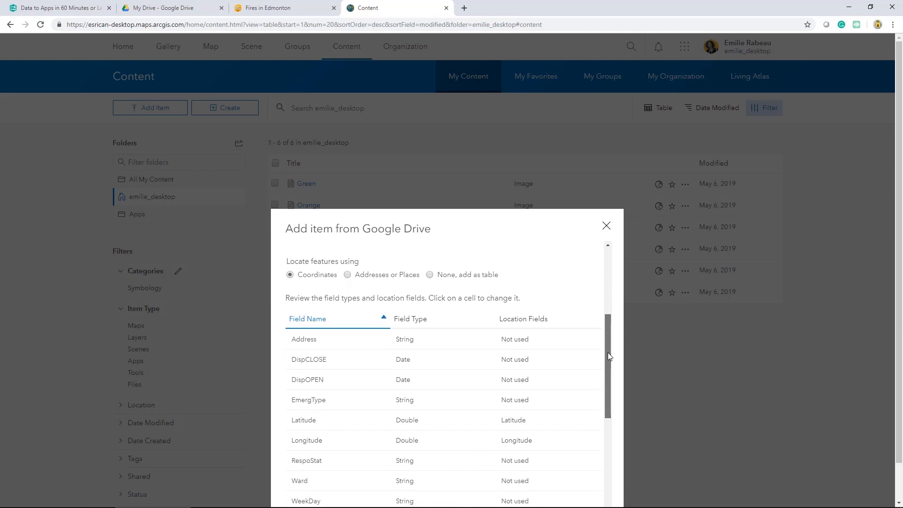
{"action": "scroll", "scroll_direction": "up", "scroll_amount": 3}
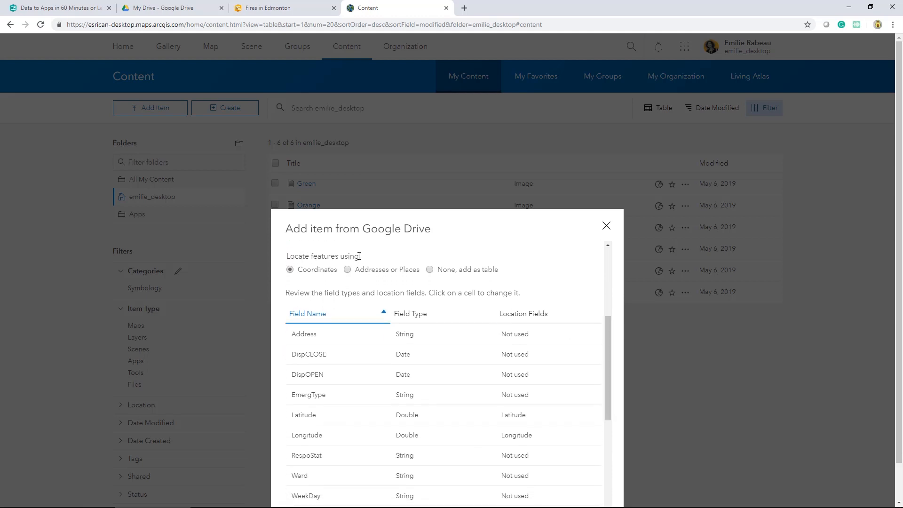
{"action": "mouse_move", "coordinate": [305, 424]}
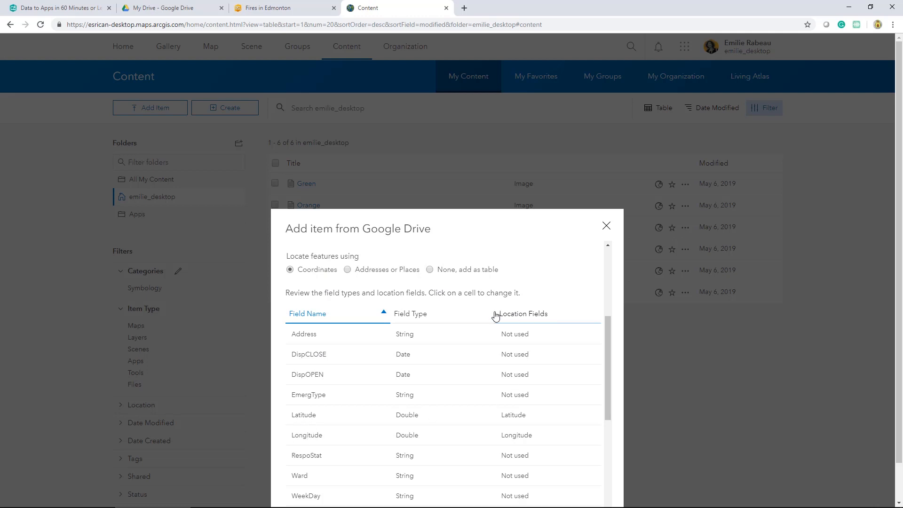
{"action": "mouse_move", "coordinate": [501, 431]}
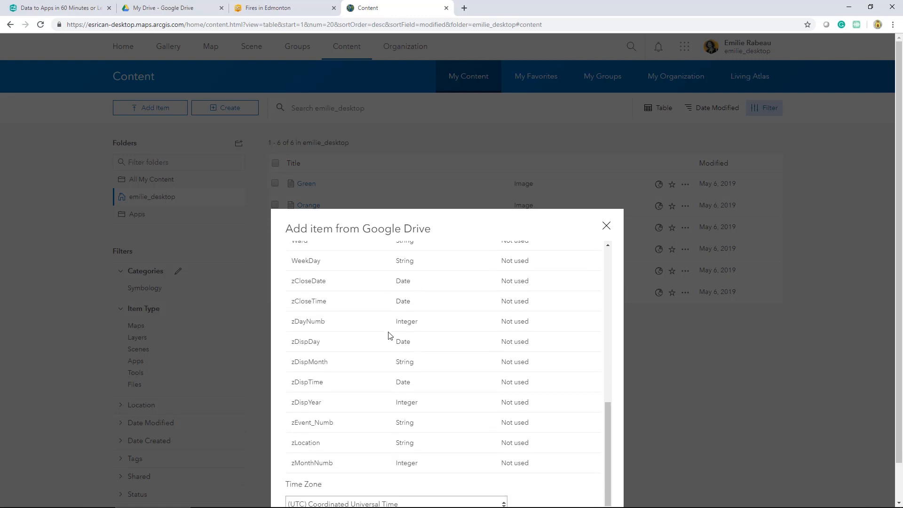
{"action": "mouse_move", "coordinate": [283, 312]}
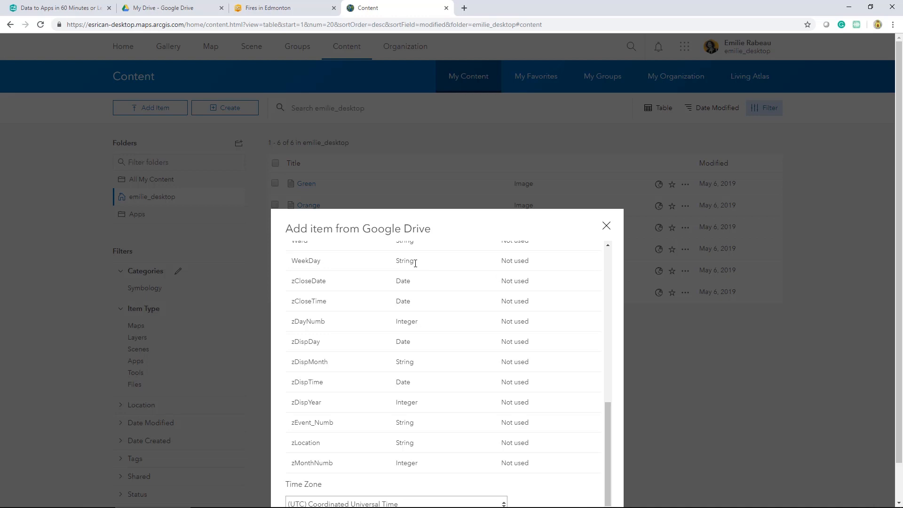
{"action": "mouse_move", "coordinate": [406, 280]}
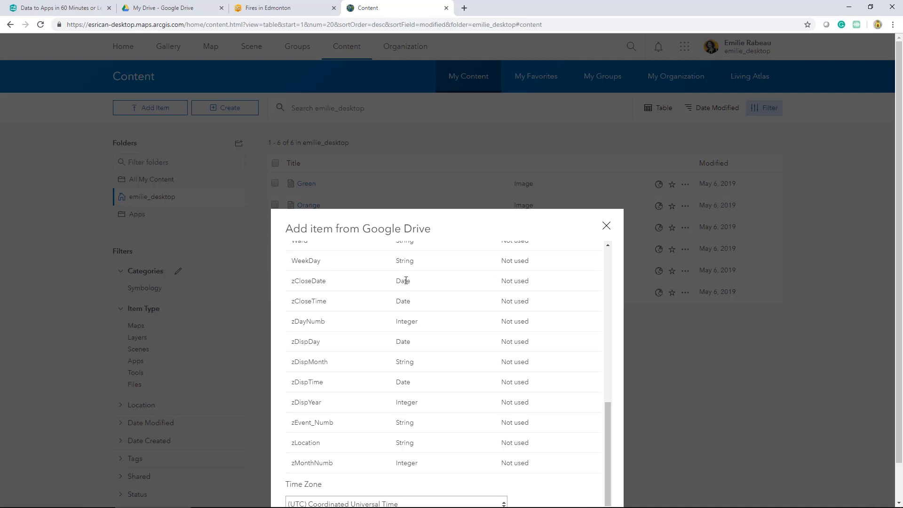
Step: Change zCloseDate and zCloseTime from Date to String type
{"action": "left_click", "coordinate": [421, 283]}
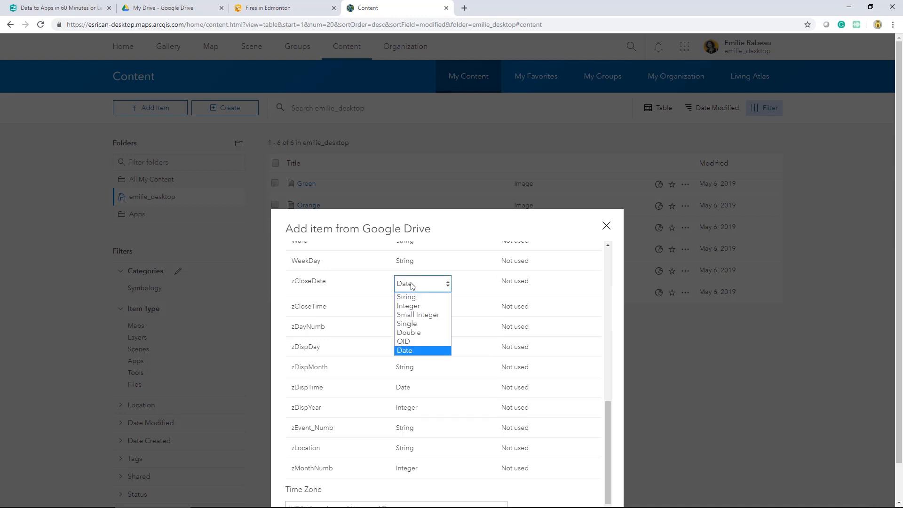
{"action": "mouse_move", "coordinate": [428, 340]}
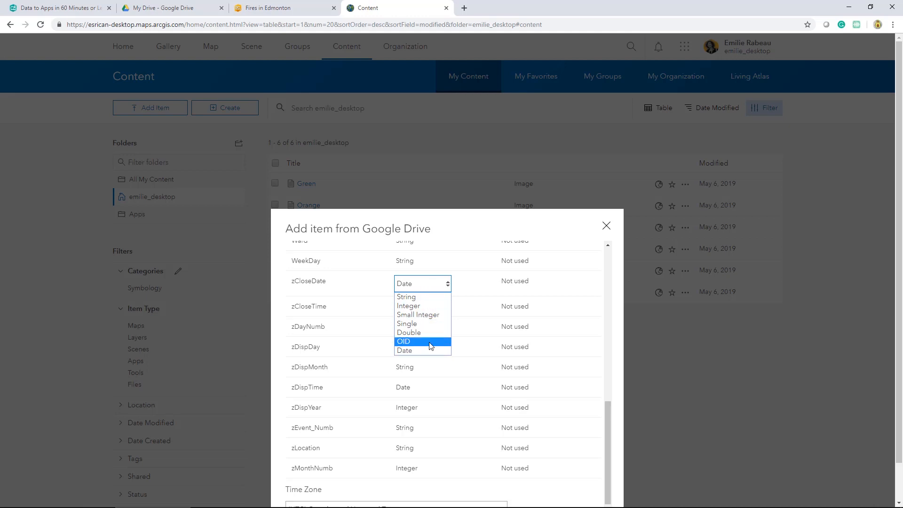
{"action": "left_click", "coordinate": [405, 296]}
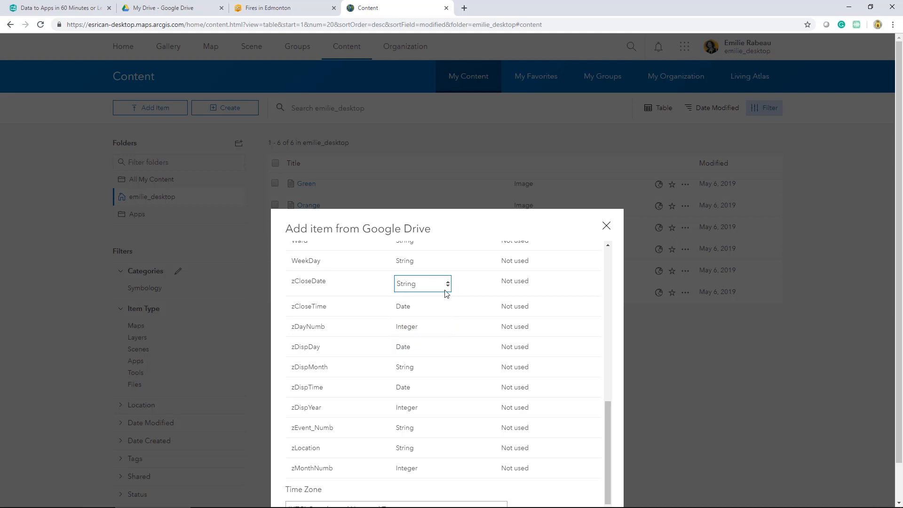
{"action": "scroll", "scroll_direction": "down", "scroll_amount": 3}
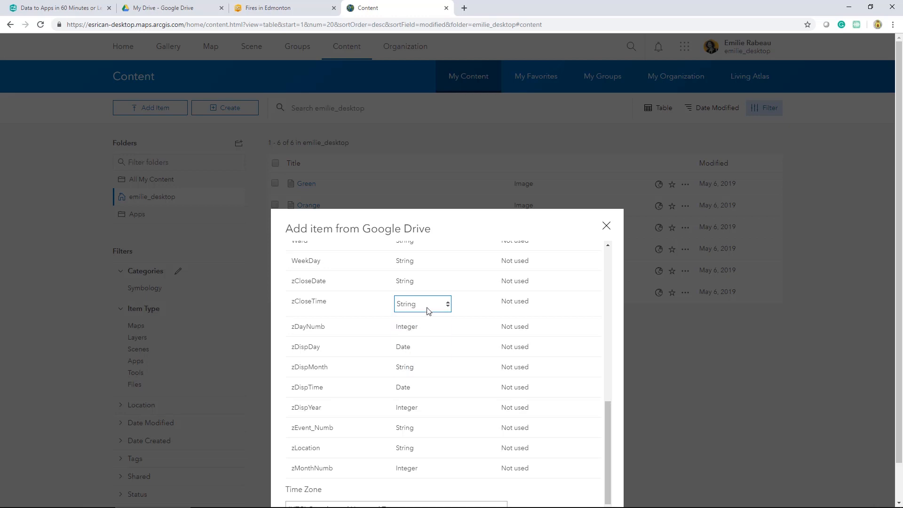
{"action": "scroll", "scroll_direction": "down", "scroll_amount": 3}
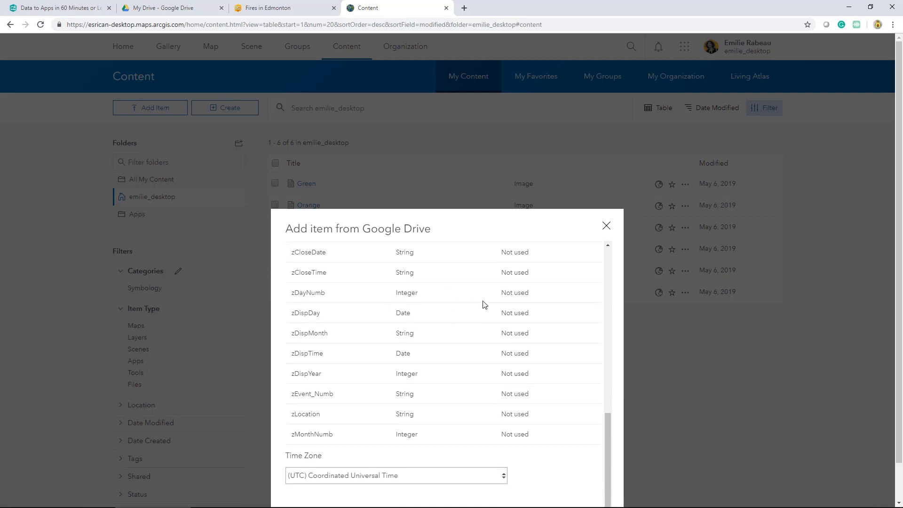
Step: Set the time zone to (UTC-07:00) Mountain Time (US and Canada) and publish the Fire Events layer
{"action": "scroll", "scroll_direction": "down", "scroll_amount": 3}
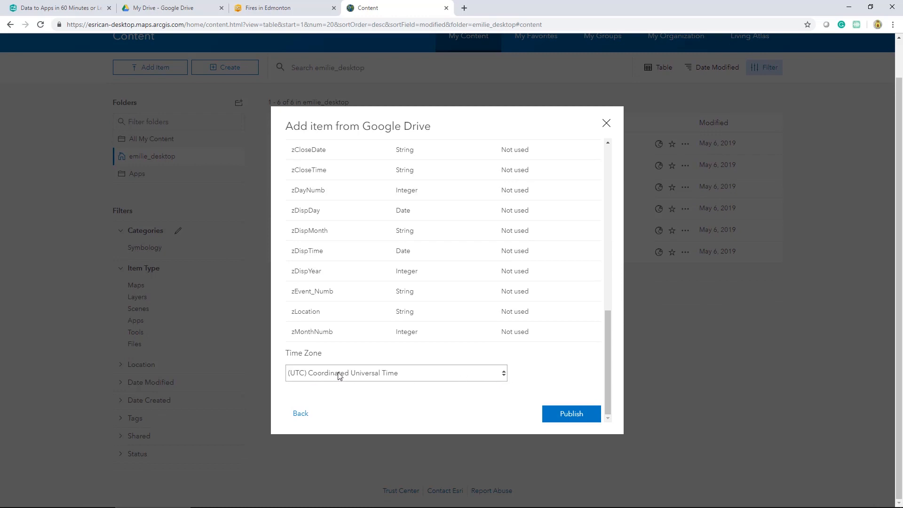
{"action": "left_click", "coordinate": [396, 372]}
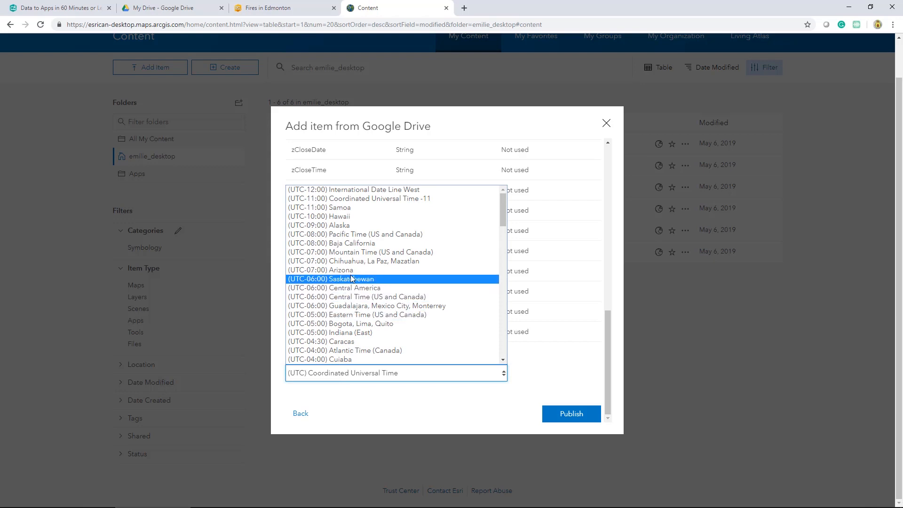
{"action": "left_click", "coordinate": [360, 252]}
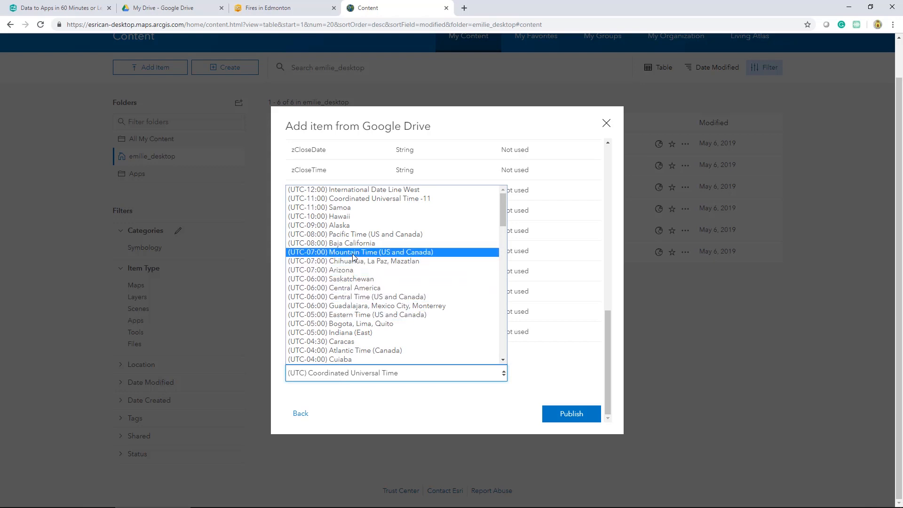
{"action": "left_click", "coordinate": [570, 414]}
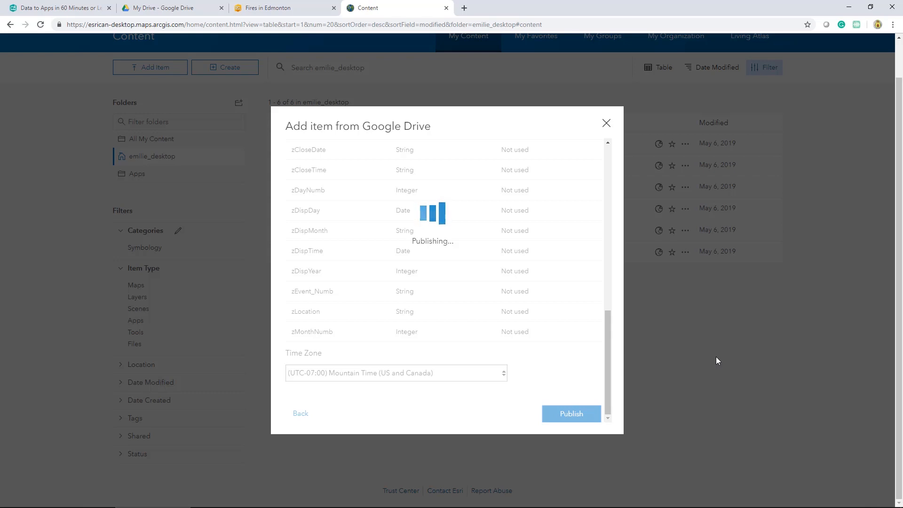
{"action": "left_click", "coordinate": [570, 414]}
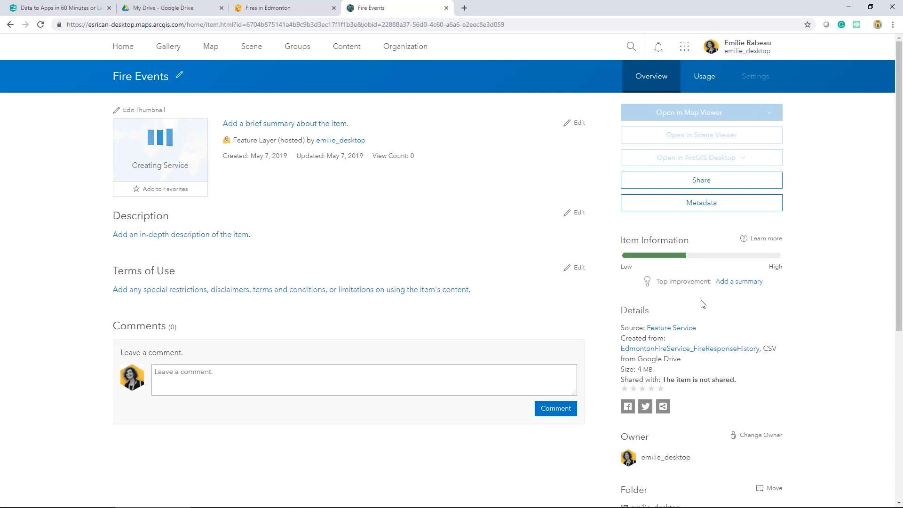
{"action": "mouse_move", "coordinate": [620, 240]}
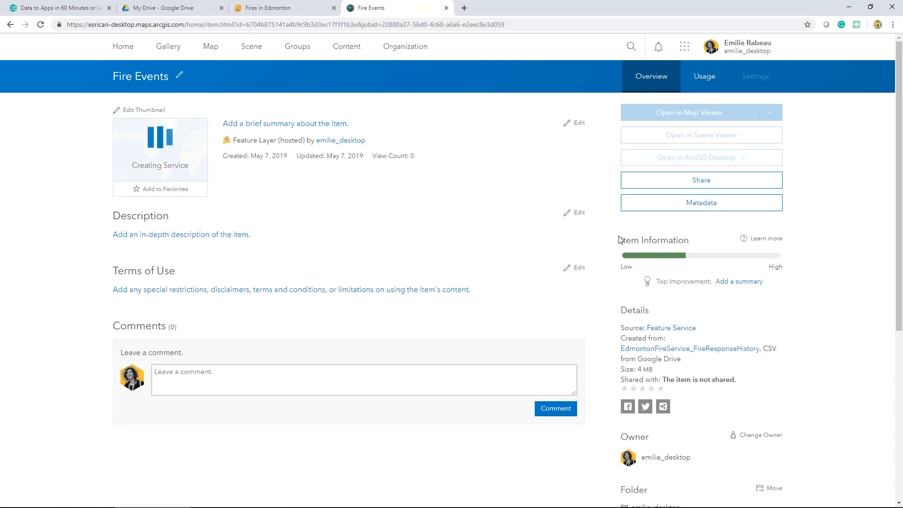
{"action": "mouse_move", "coordinate": [601, 220]}
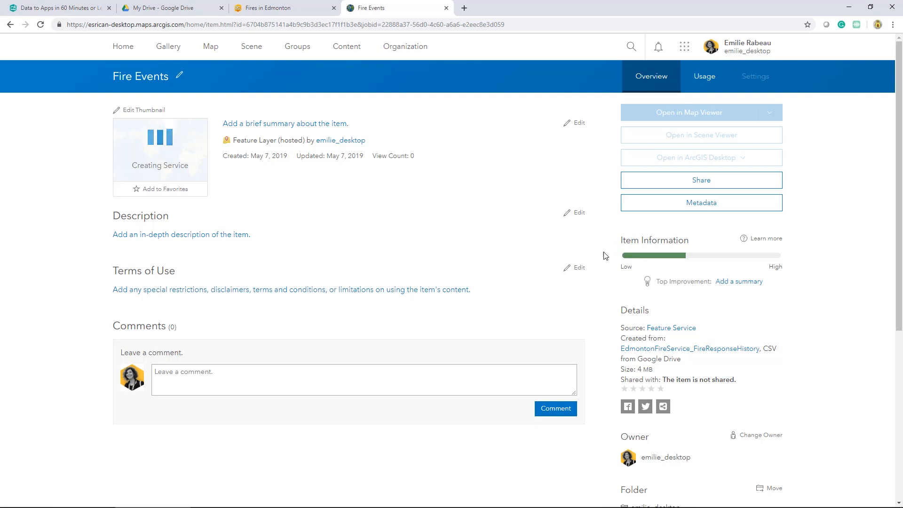
{"action": "mouse_move", "coordinate": [768, 238]}
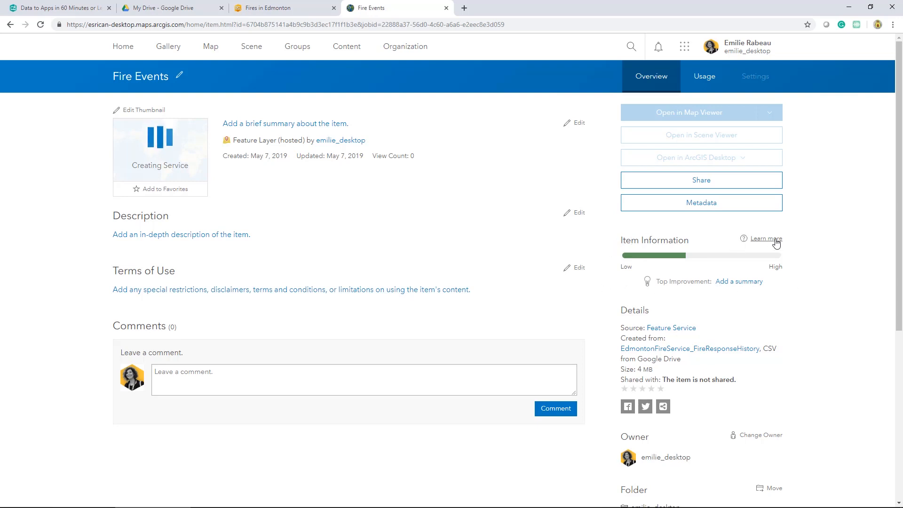
Step: After the service finishes creating, expand the Item Information improvement checklist
{"action": "left_click", "coordinate": [765, 238]}
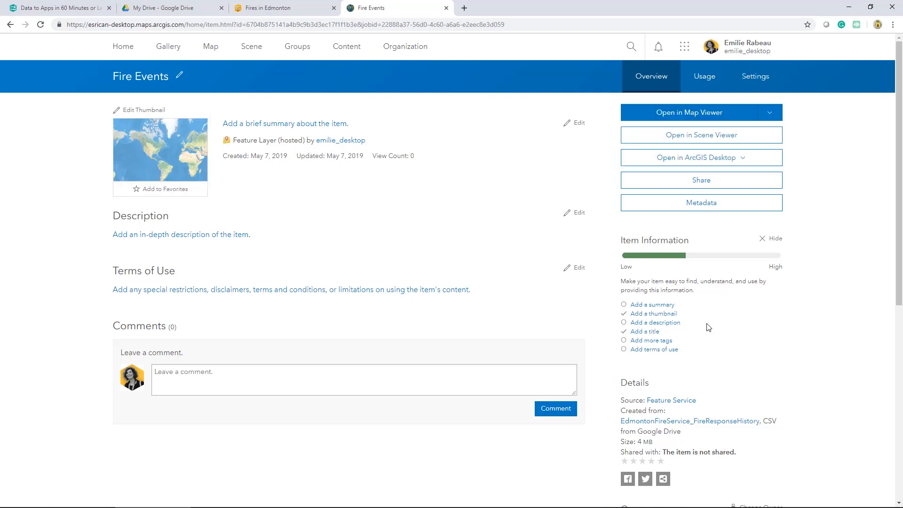
{"action": "scroll", "scroll_direction": "down", "scroll_amount": 3}
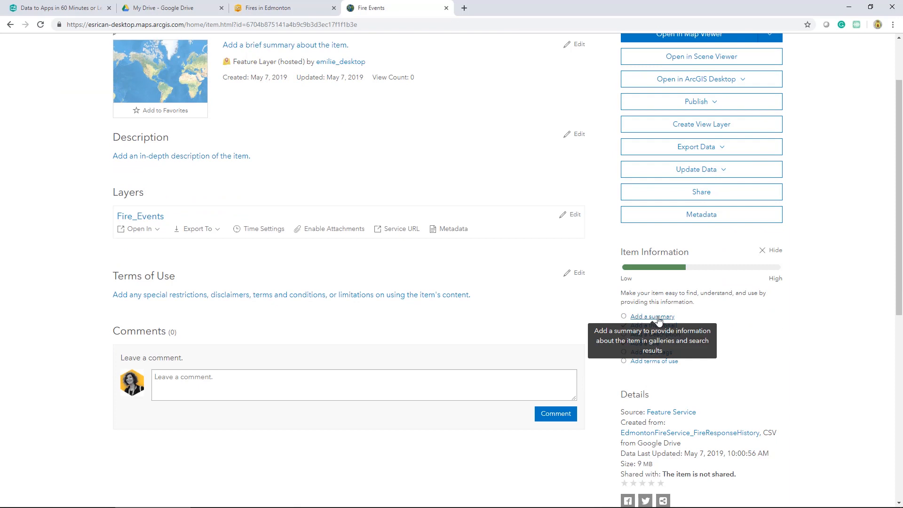
{"action": "mouse_move", "coordinate": [652, 361]}
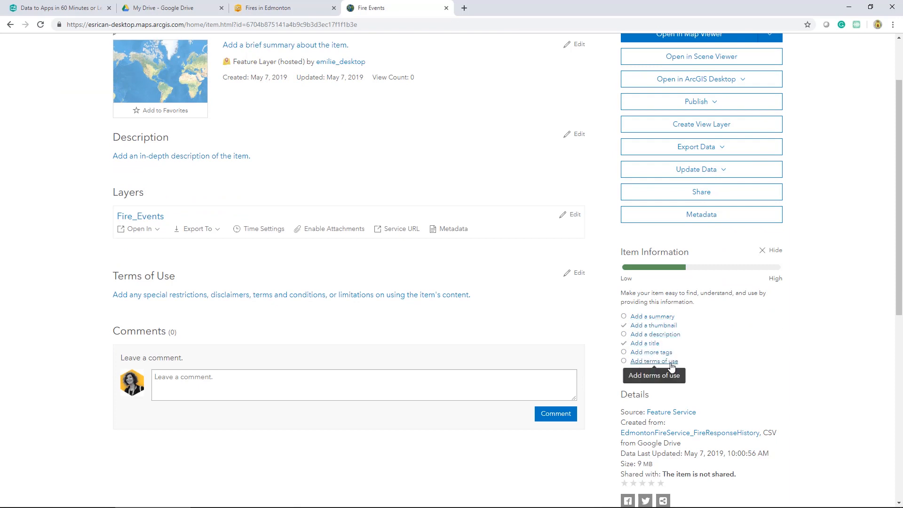
{"action": "mouse_move", "coordinate": [689, 380]}
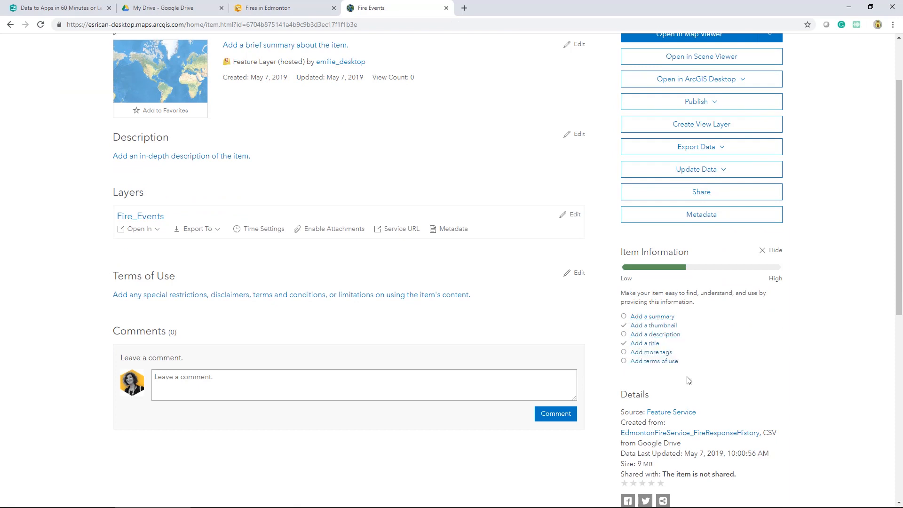
{"action": "mouse_move", "coordinate": [783, 369]}
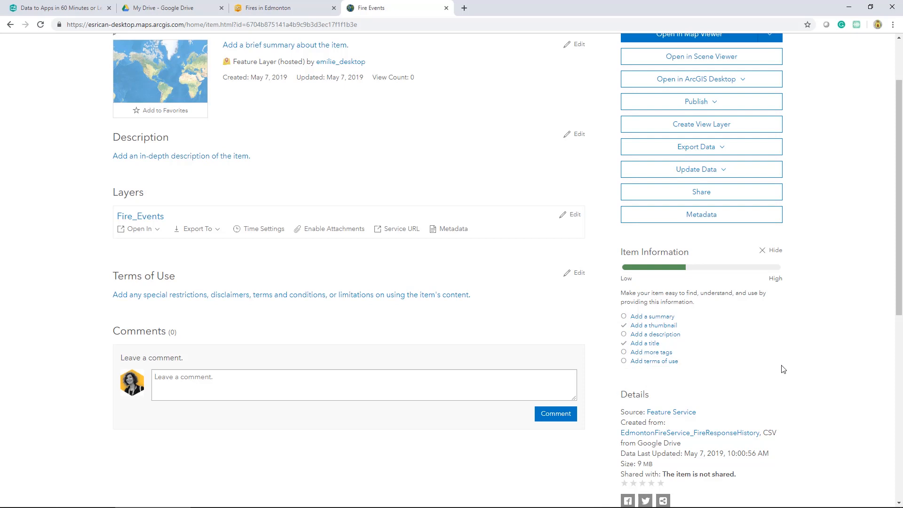
{"action": "scroll", "scroll_direction": "down", "scroll_amount": 3}
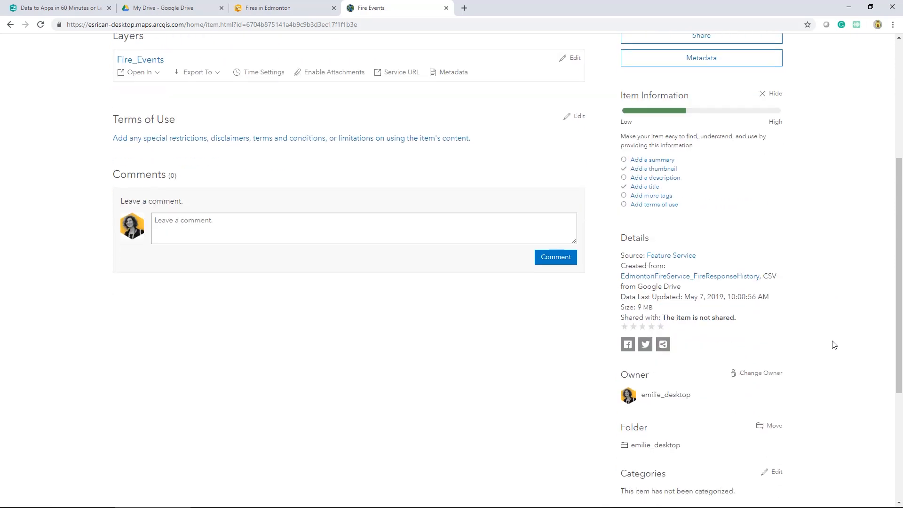
{"action": "mouse_move", "coordinate": [621, 357]}
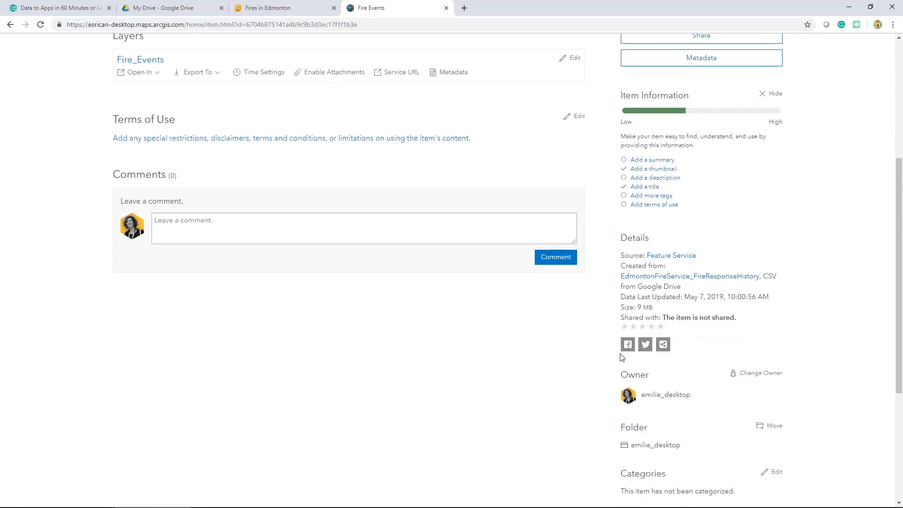
{"action": "mouse_move", "coordinate": [756, 364]}
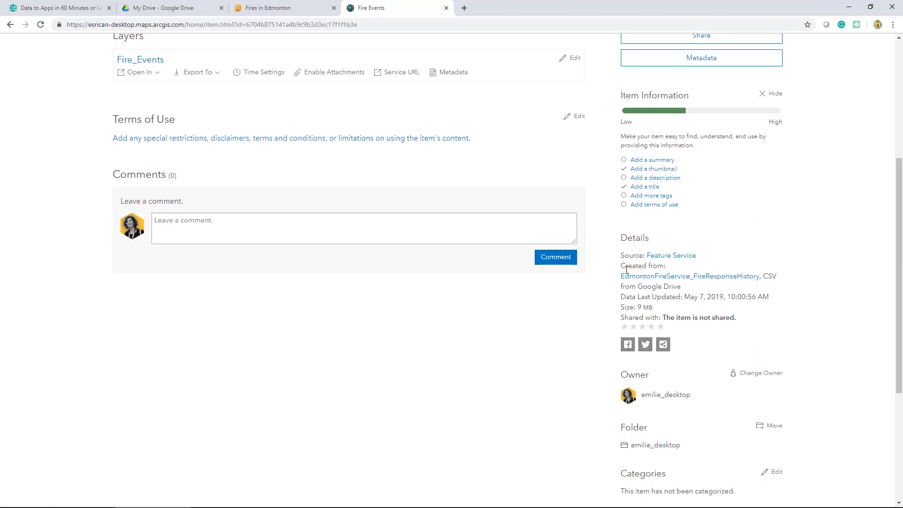
{"action": "double_click", "coordinate": [642, 265]}
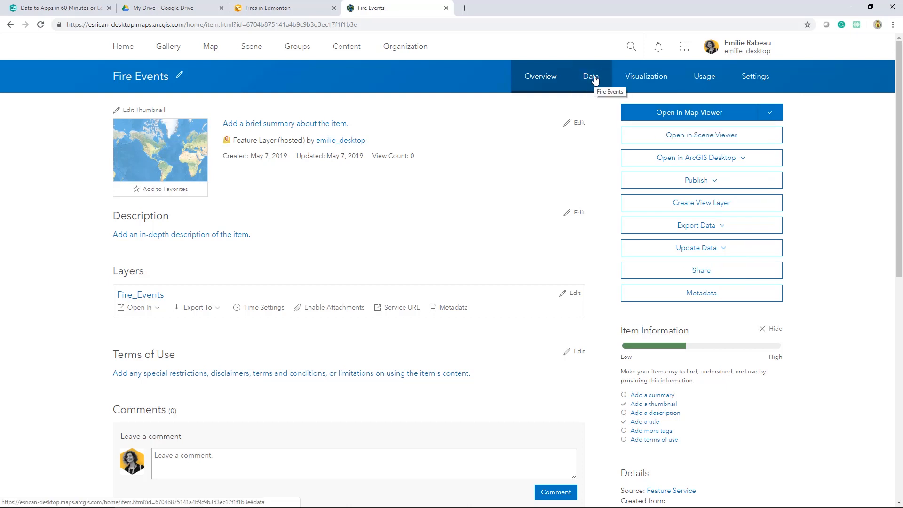
Step: View the Fire Events attribute table with its 16,723 features via Data
{"action": "left_click", "coordinate": [594, 76]}
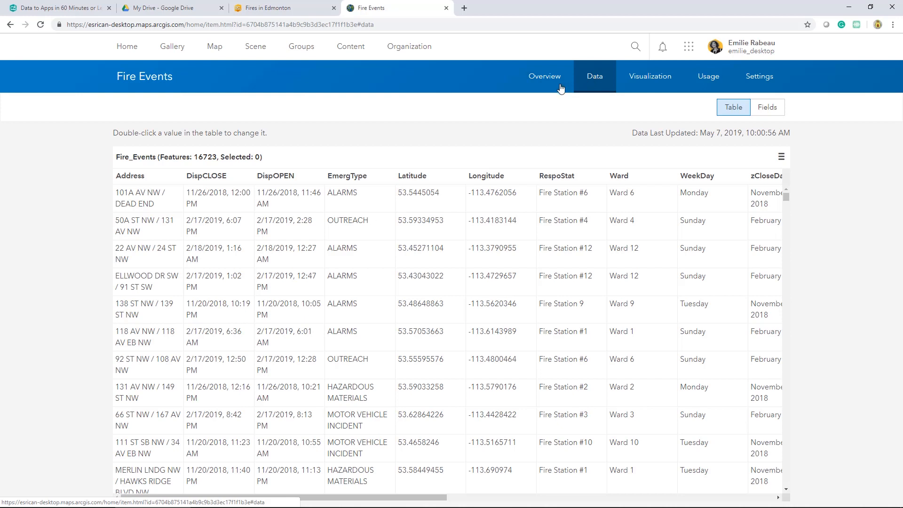
{"action": "mouse_move", "coordinate": [73, 222]}
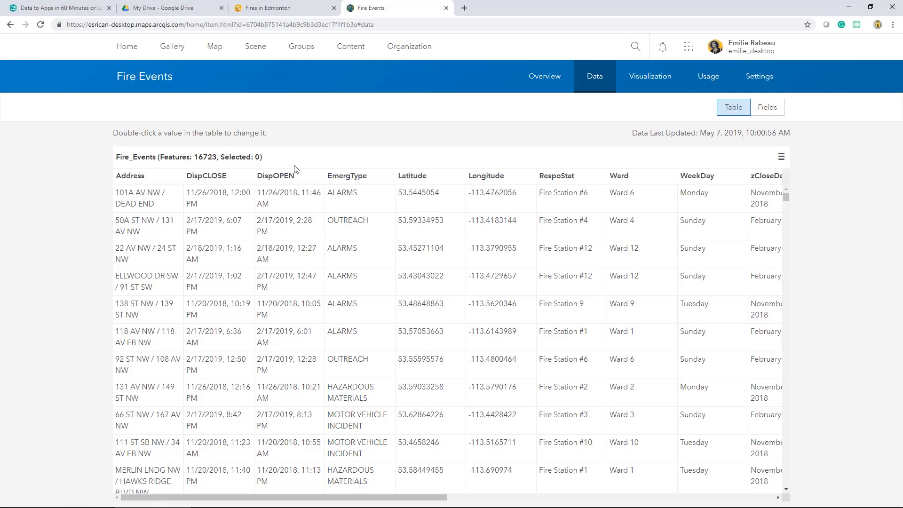
{"action": "mouse_move", "coordinate": [275, 187]}
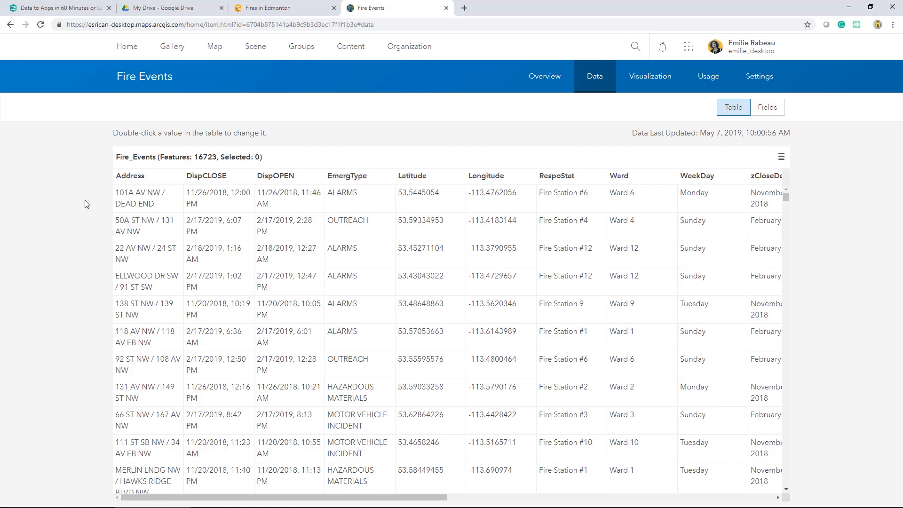
{"action": "mouse_move", "coordinate": [276, 205]}
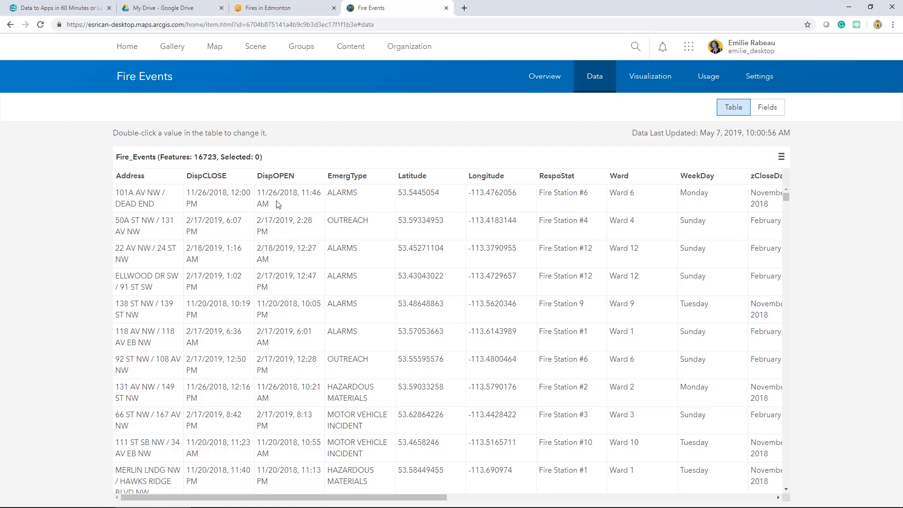
{"action": "mouse_move", "coordinate": [229, 171]}
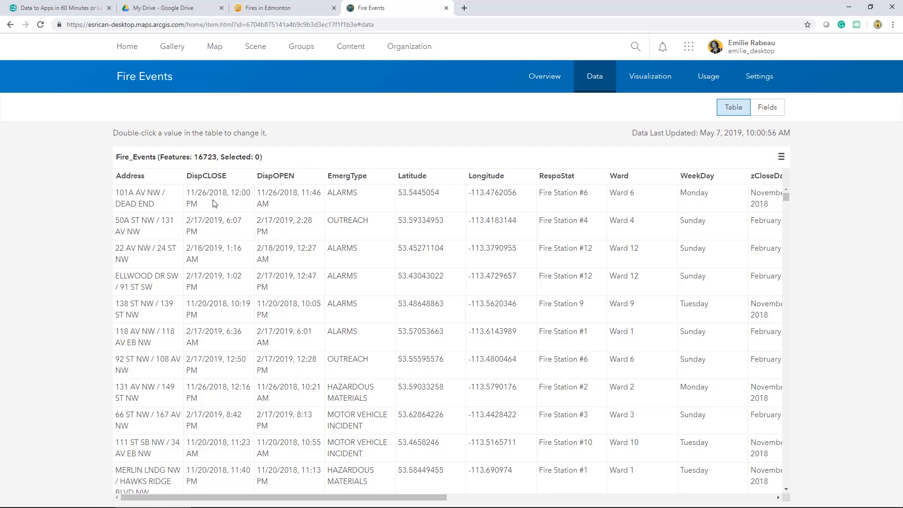
{"action": "mouse_move", "coordinate": [239, 211]}
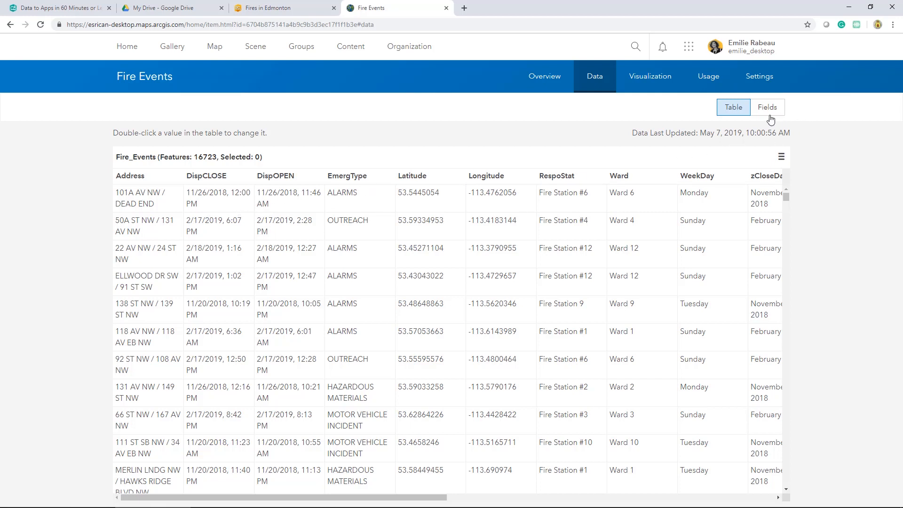
{"action": "left_click", "coordinate": [767, 107]}
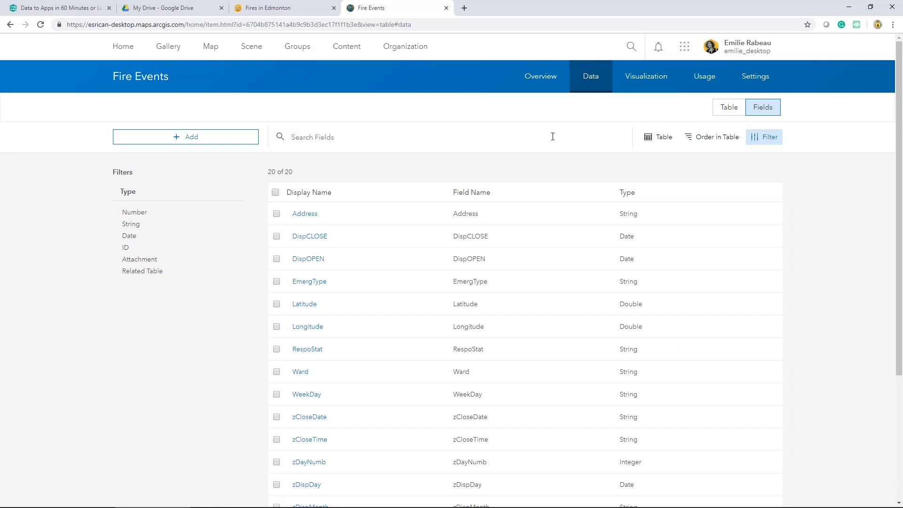
{"action": "mouse_move", "coordinate": [412, 198]}
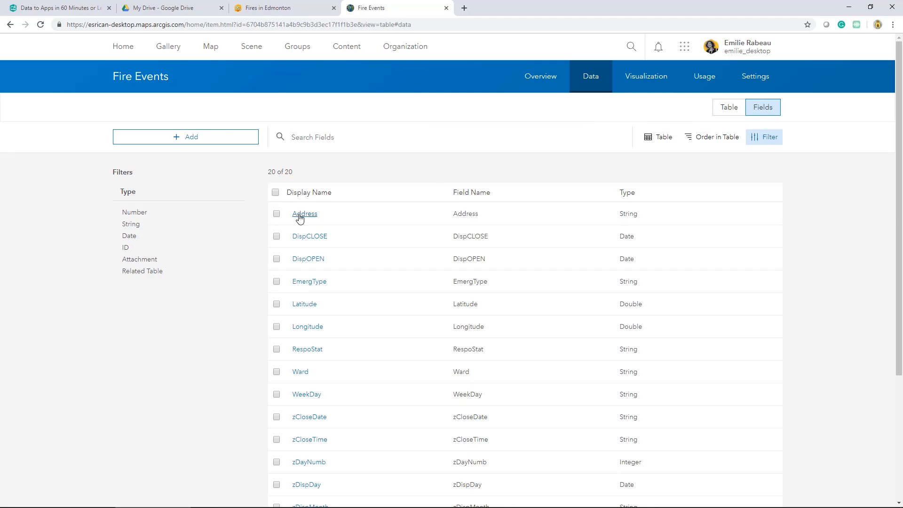
{"action": "left_click", "coordinate": [304, 213]}
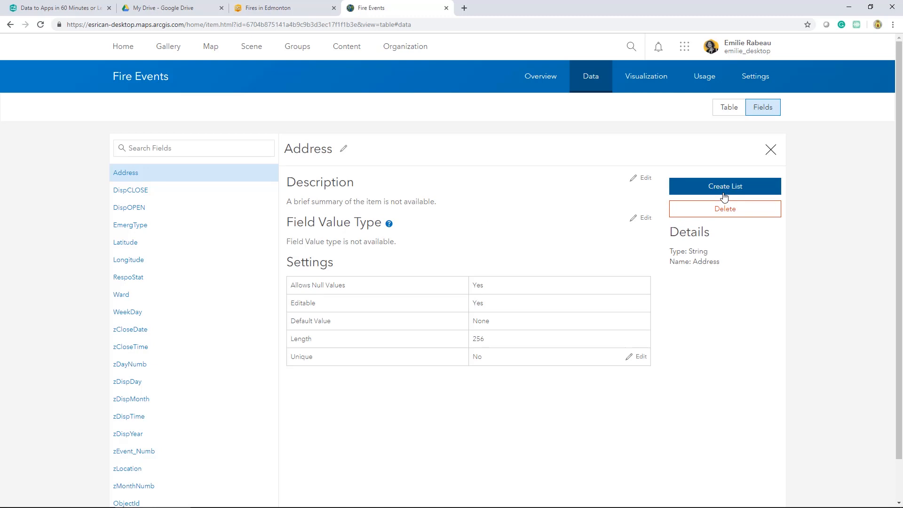
{"action": "mouse_move", "coordinate": [770, 157]}
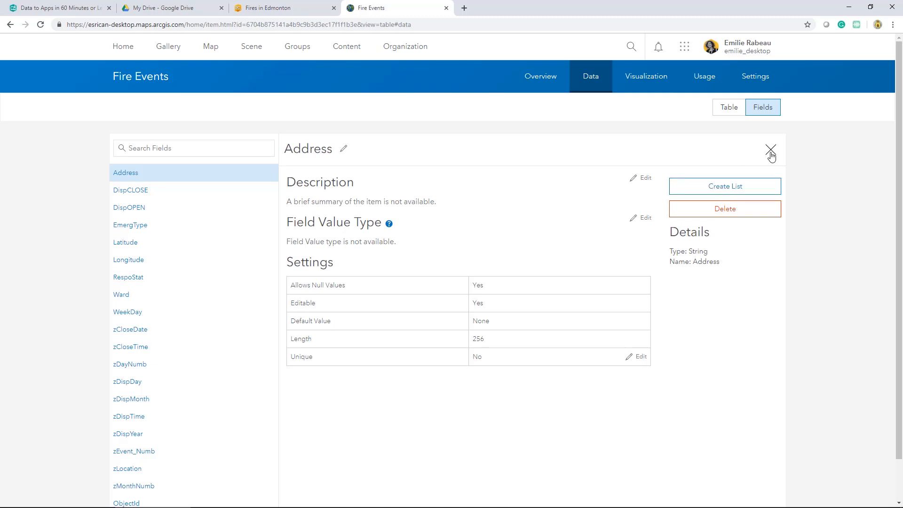
{"action": "left_click", "coordinate": [770, 149]}
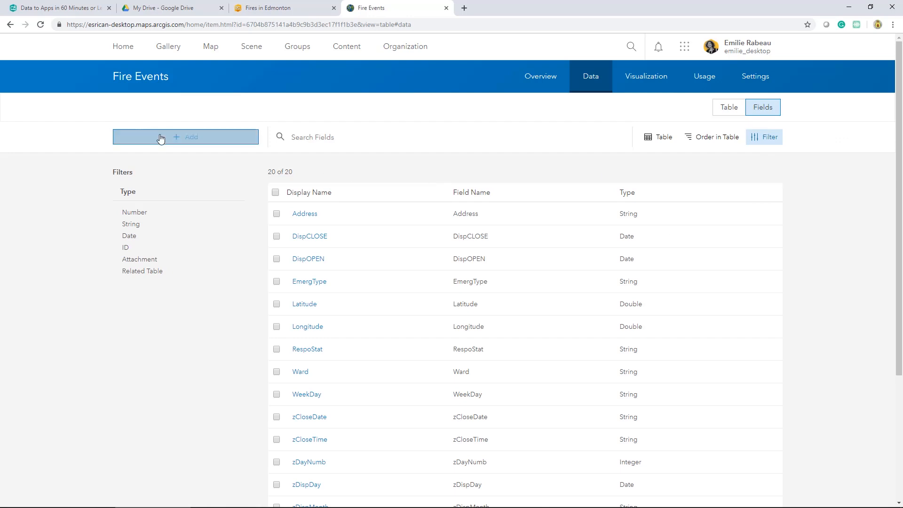
Step: Add a field named CallLength with display name 'Call Length' and its data type
{"action": "left_click", "coordinate": [185, 137]}
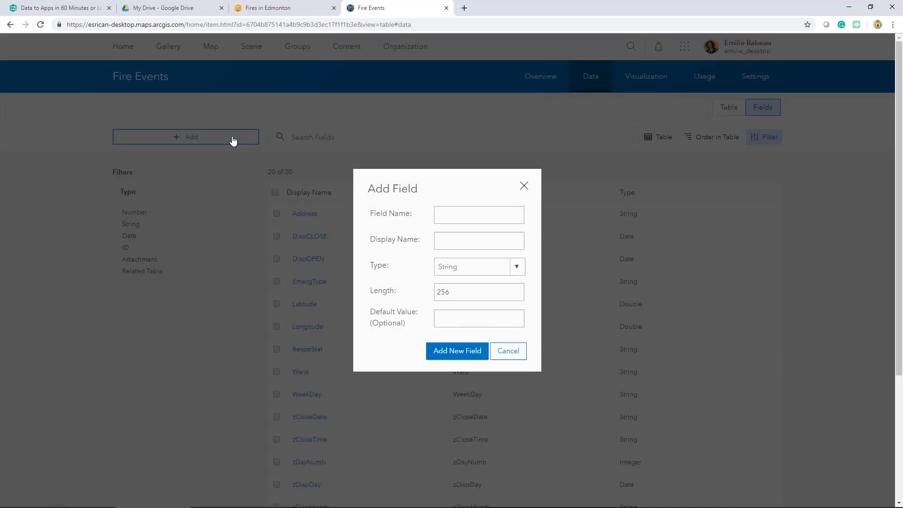
{"action": "type", "text": "Call"}
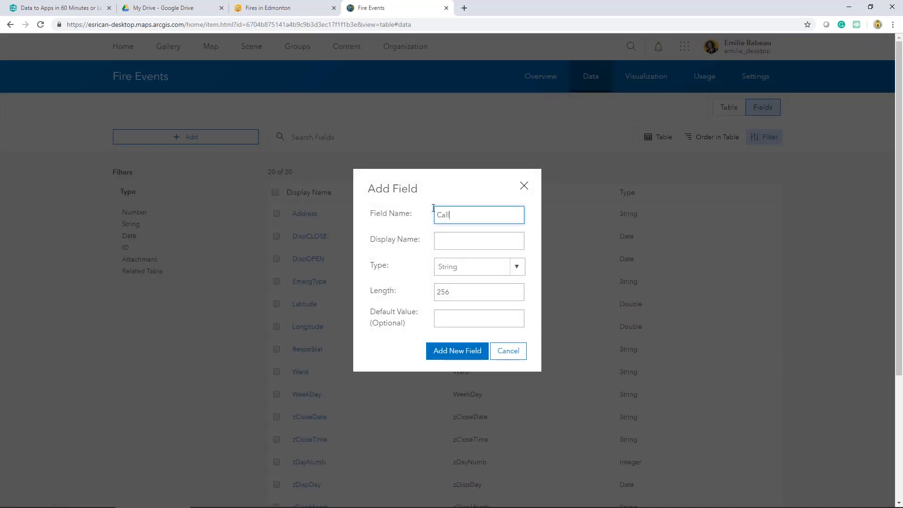
{"action": "type", "text": "Length"}
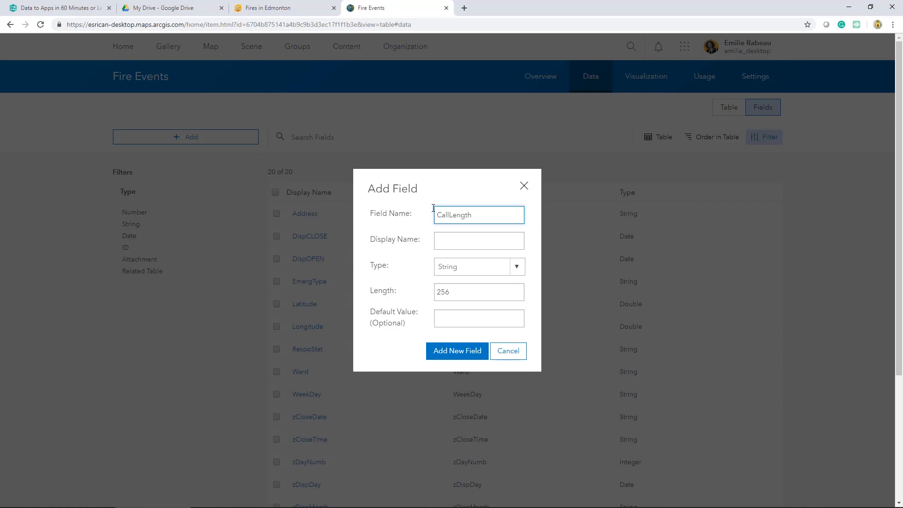
{"action": "type", "text": "Call Length"}
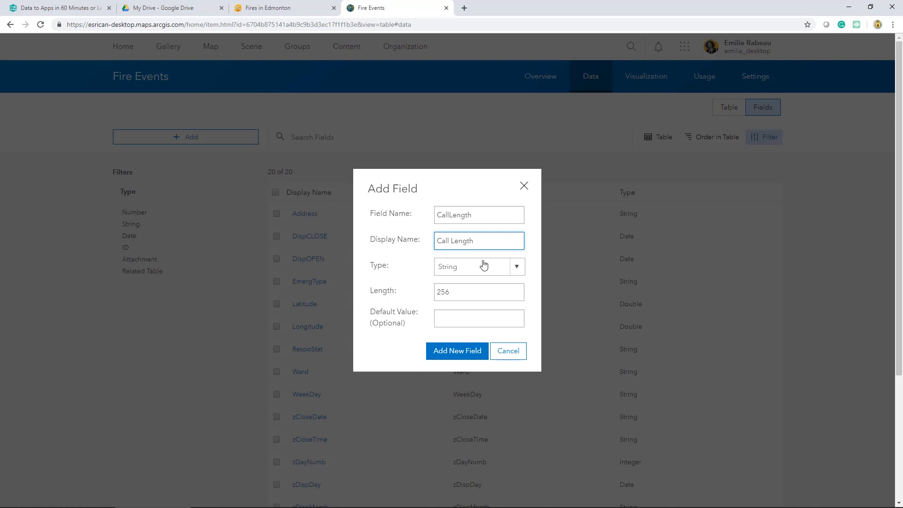
{"action": "left_click", "coordinate": [477, 266]}
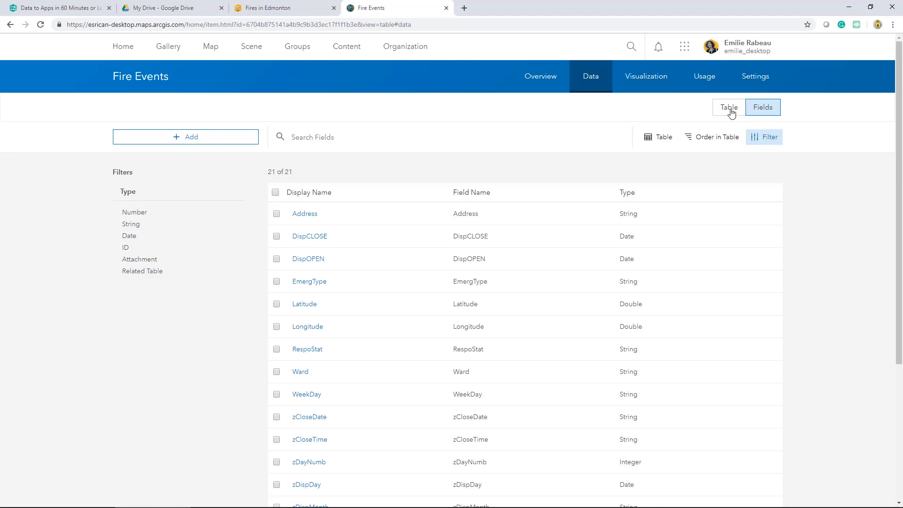
Step: From the table, start an Arcade calculation for the Call Length column
{"action": "left_click", "coordinate": [729, 108]}
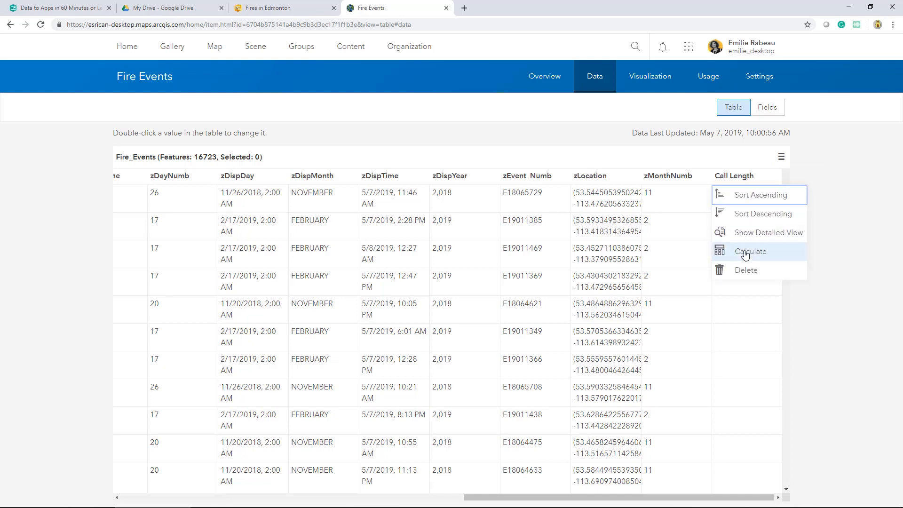
{"action": "left_click", "coordinate": [749, 251]}
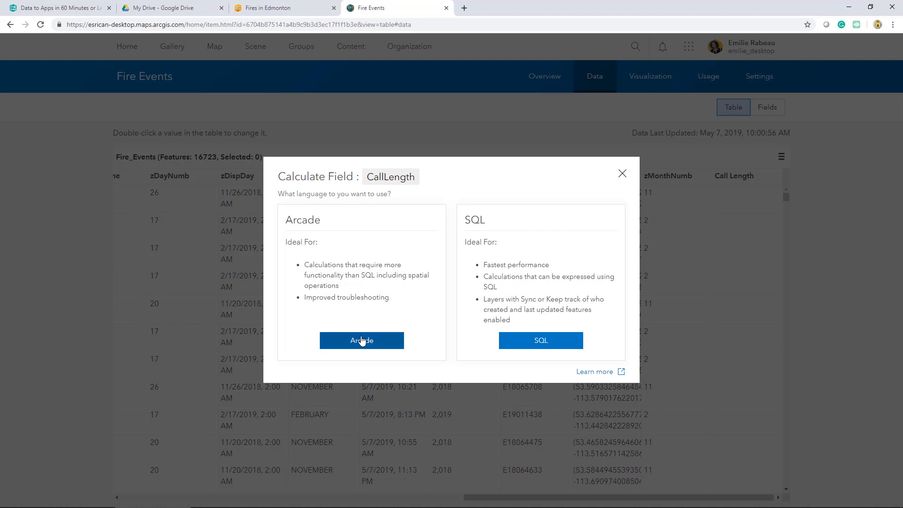
{"action": "left_click", "coordinate": [361, 339]}
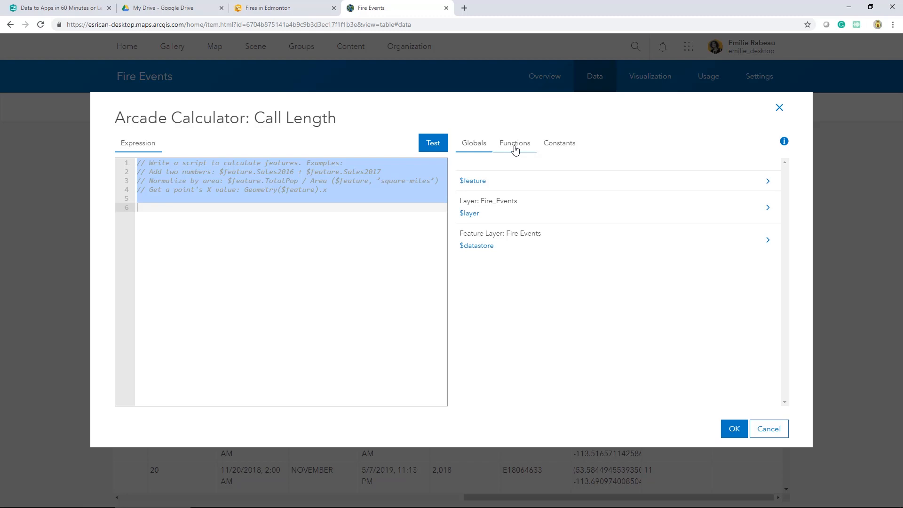
Step: Insert the DateDiff(endingDate, startingDate, ageUnits) template into the Call Length expression, filtering functions by 'Date'
{"action": "left_click", "coordinate": [514, 143]}
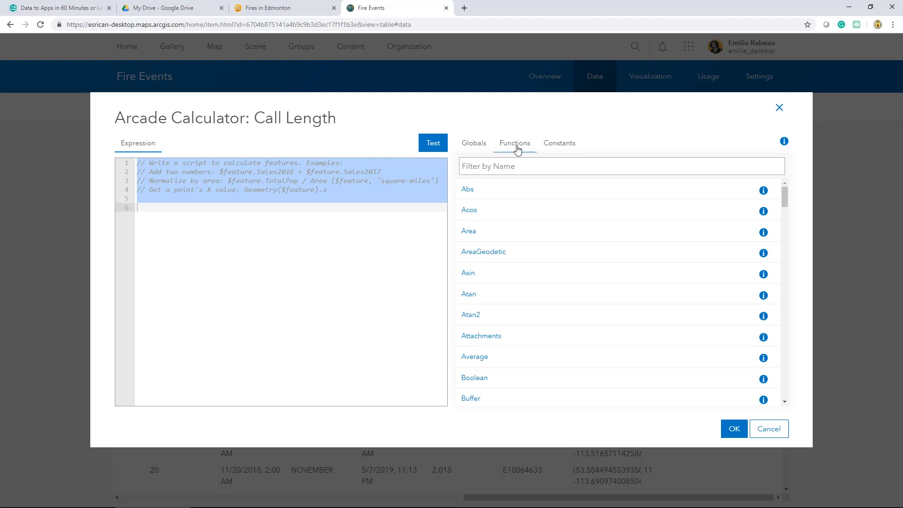
{"action": "left_click", "coordinate": [620, 166]}
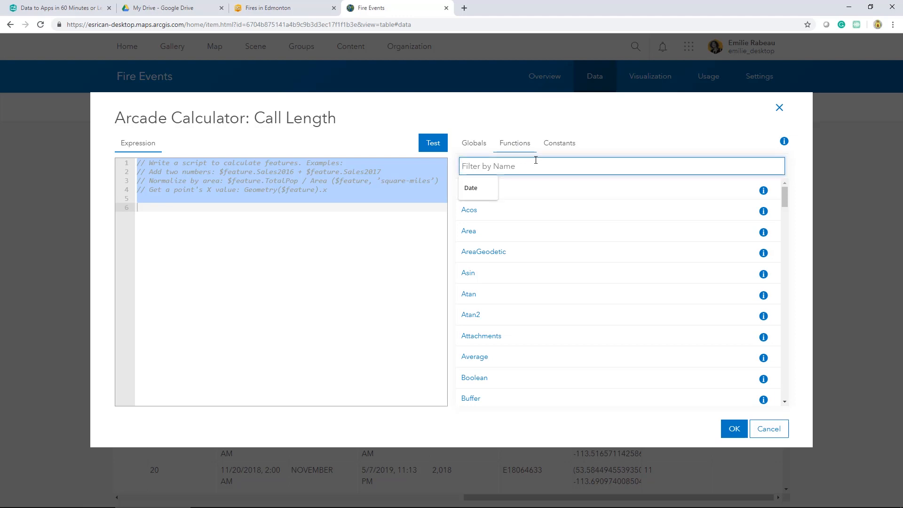
{"action": "type", "text": "Date"}
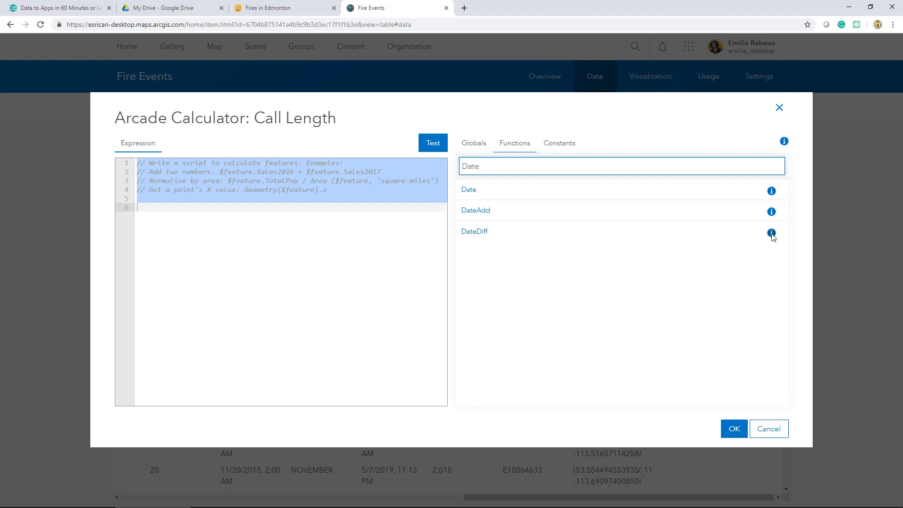
{"action": "left_click", "coordinate": [771, 233]}
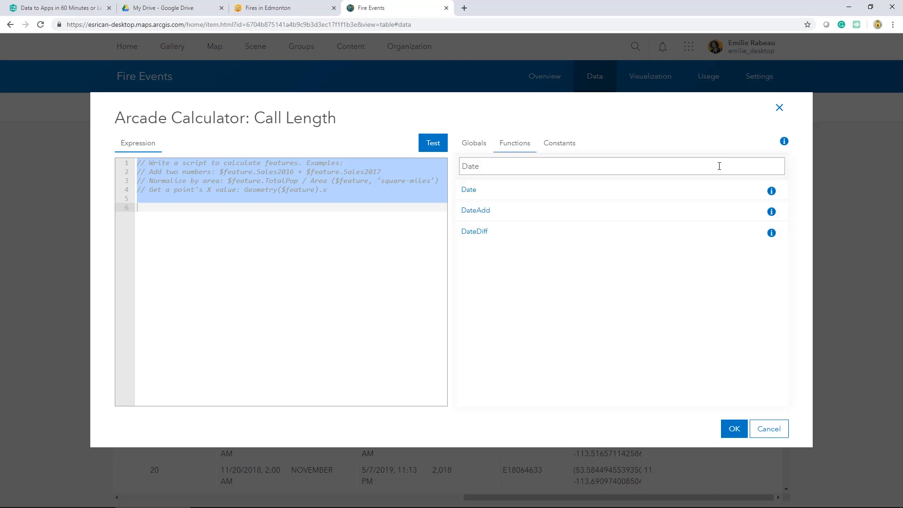
{"action": "left_click", "coordinate": [474, 232]}
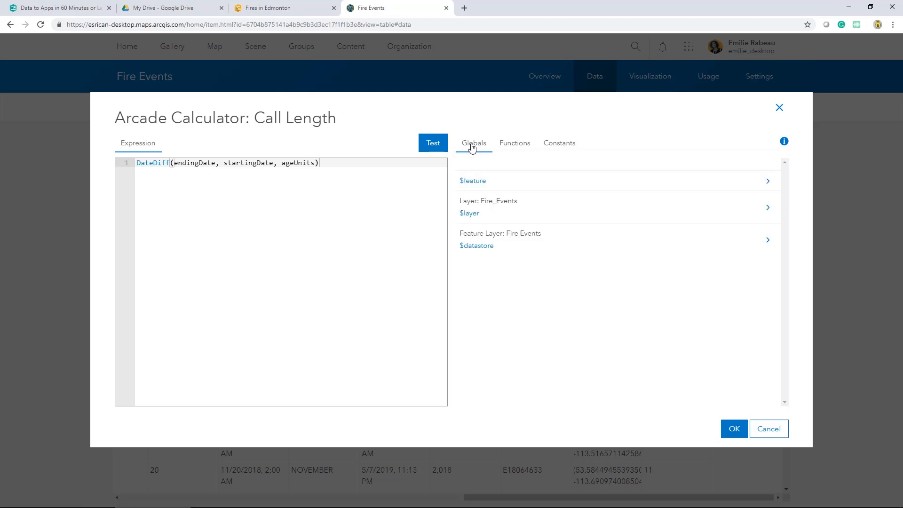
{"action": "mouse_move", "coordinate": [582, 176]}
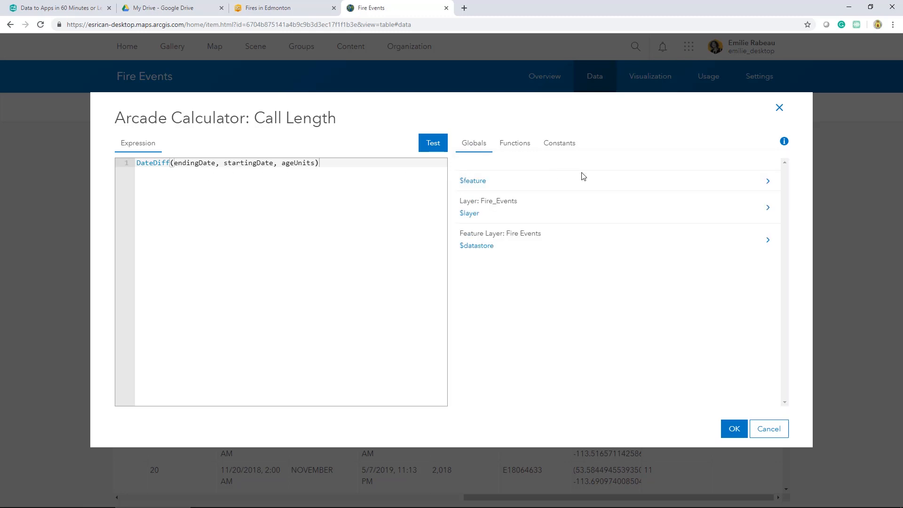
Step: Fill DateDiff with $feature.DispCLOSE, $feature.DispOPEN and 'hours' as the units
{"action": "left_click", "coordinate": [472, 180]}
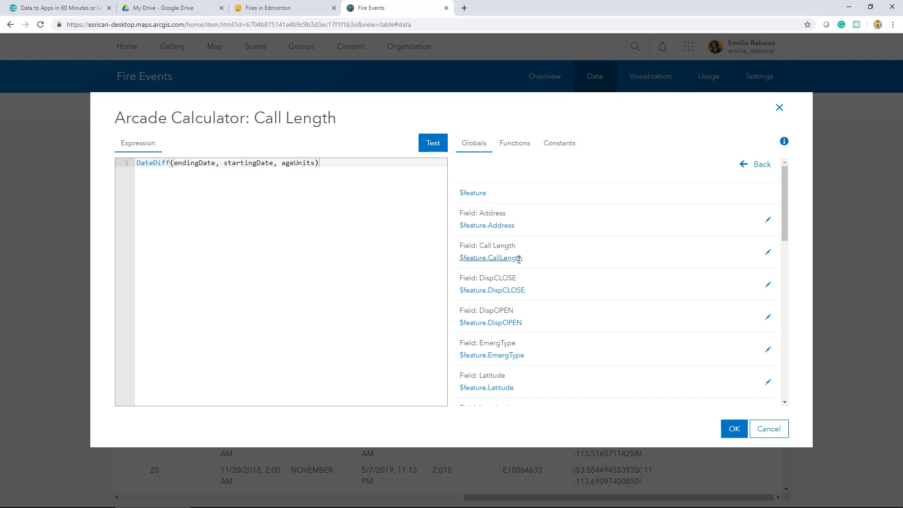
{"action": "double_click", "coordinate": [184, 162]}
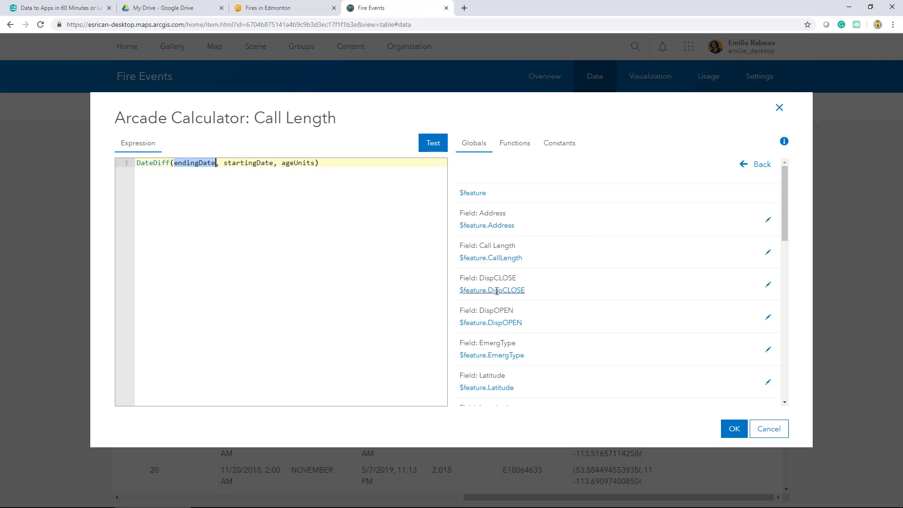
{"action": "left_click", "coordinate": [491, 289]}
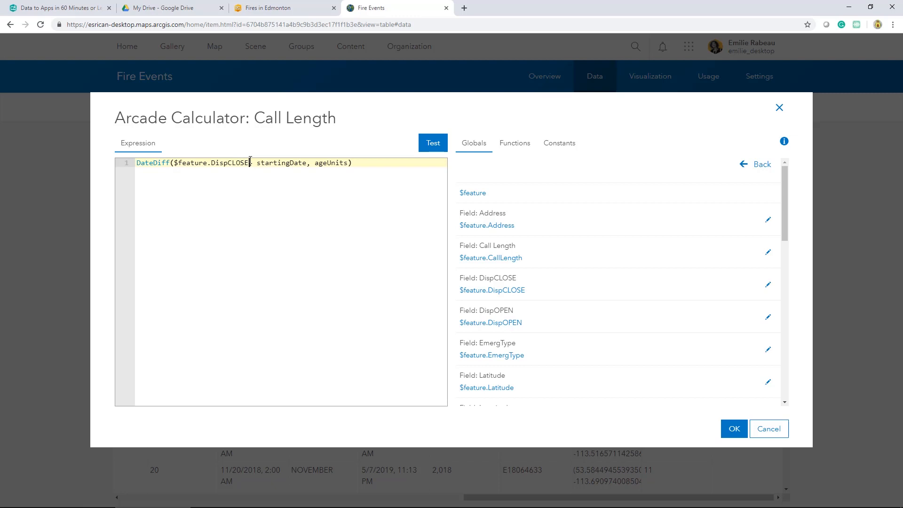
{"action": "double_click", "coordinate": [281, 162]}
{"action": "type", "text": "$feature.DispOPEN"}
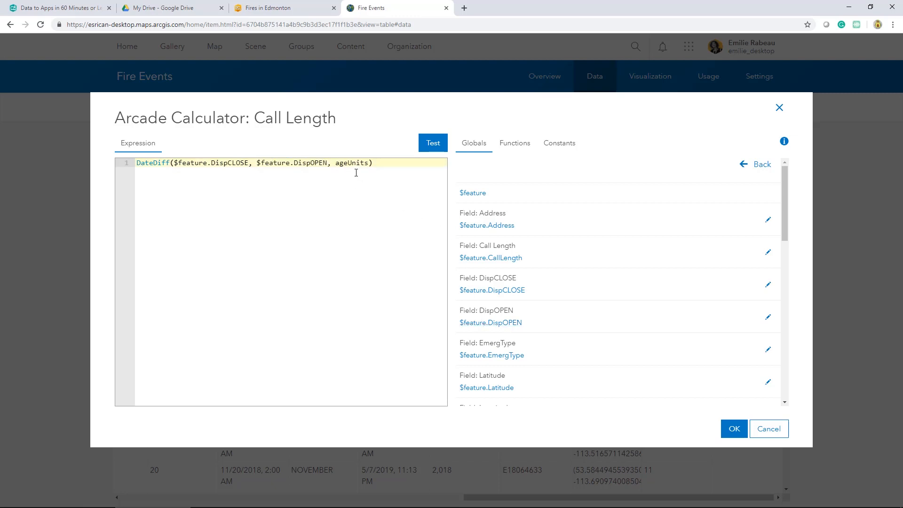
{"action": "double_click", "coordinate": [350, 163]}
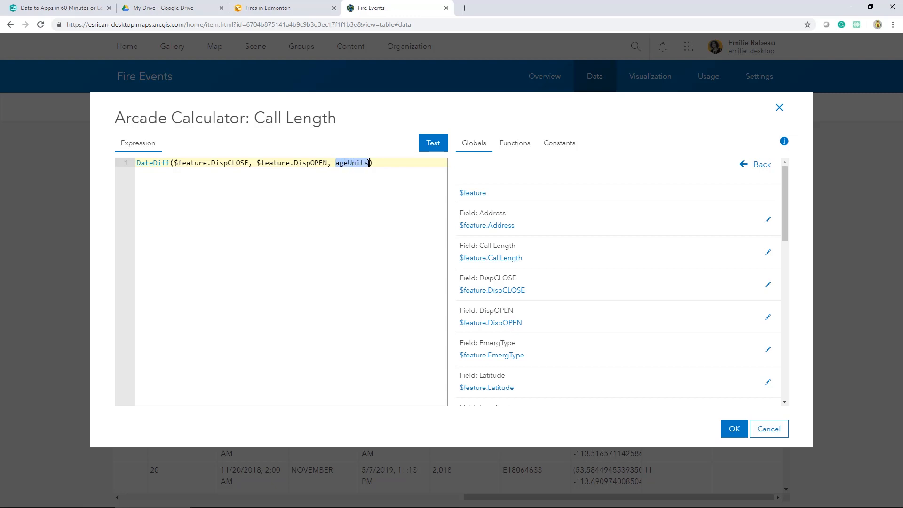
{"action": "type", "text": "'hou'"}
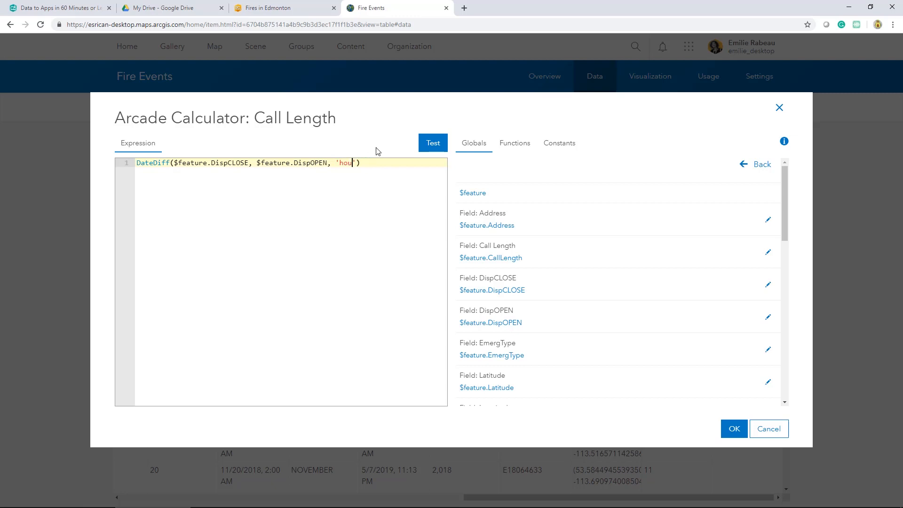
{"action": "type", "text": "rs"}
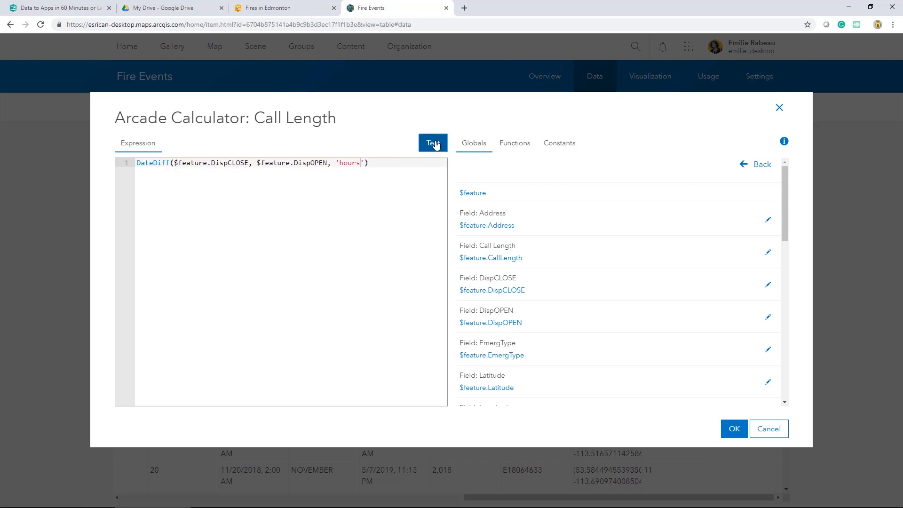
Step: Test the expression on a sample feature, then calculate Call Length for all 16723 records
{"action": "left_click", "coordinate": [433, 143]}
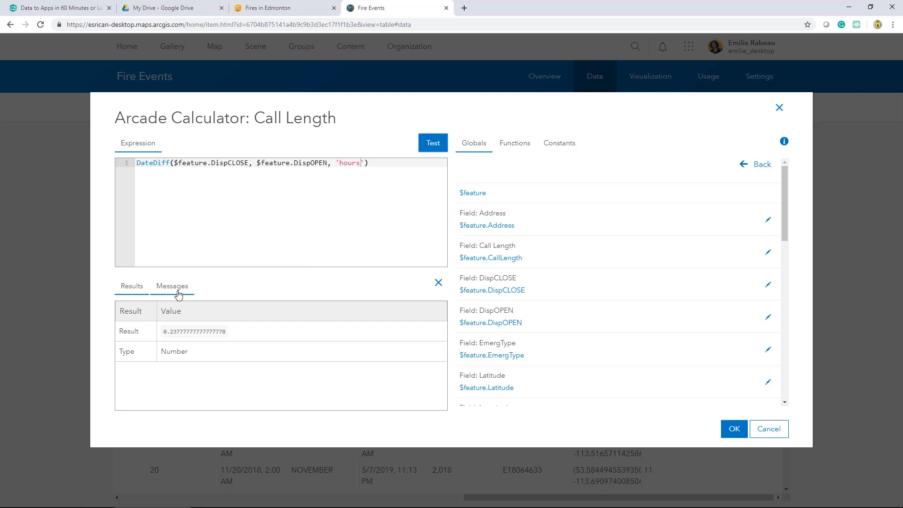
{"action": "left_click", "coordinate": [131, 285]}
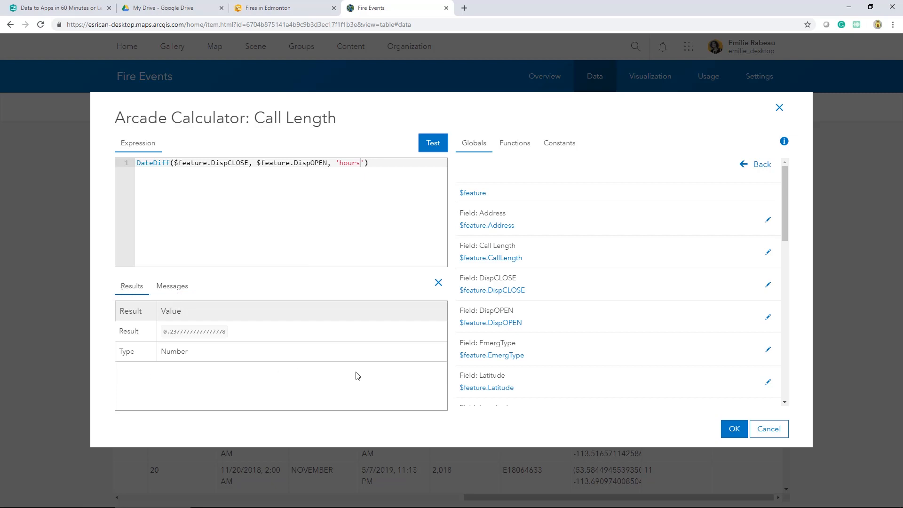
{"action": "left_click", "coordinate": [734, 428]}
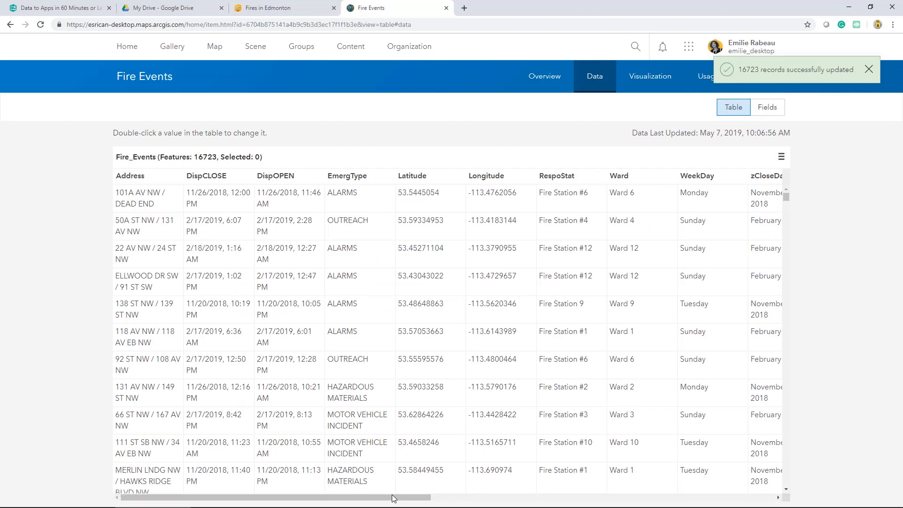
{"action": "scroll", "scroll_direction": "right", "scroll_amount": 3}
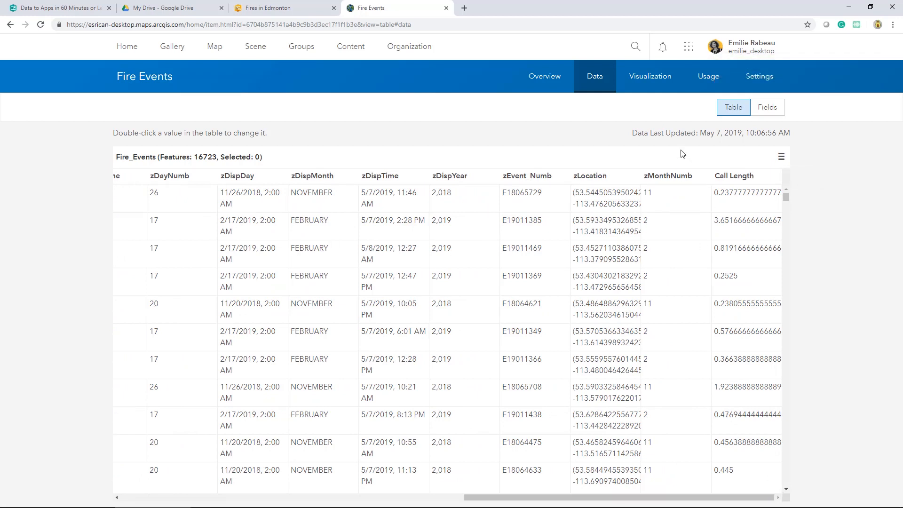
{"action": "mouse_move", "coordinate": [350, 46]}
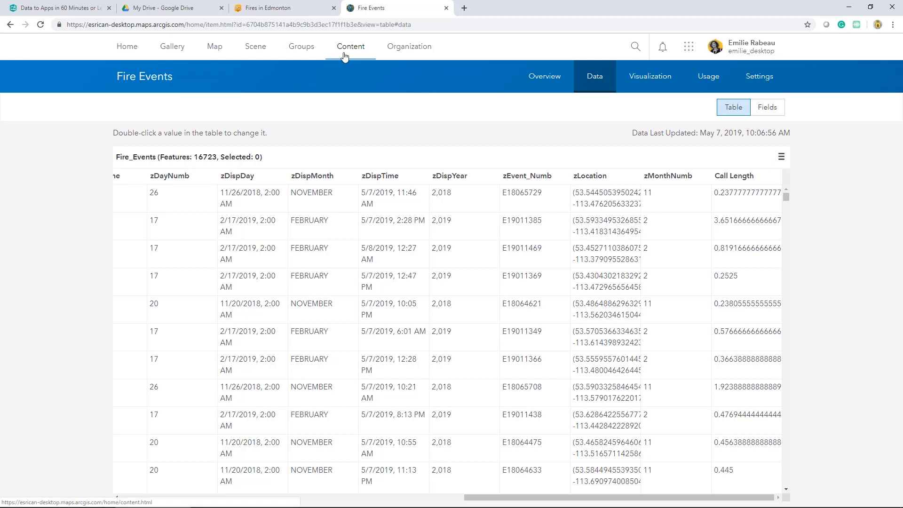
{"action": "left_click", "coordinate": [349, 46]}
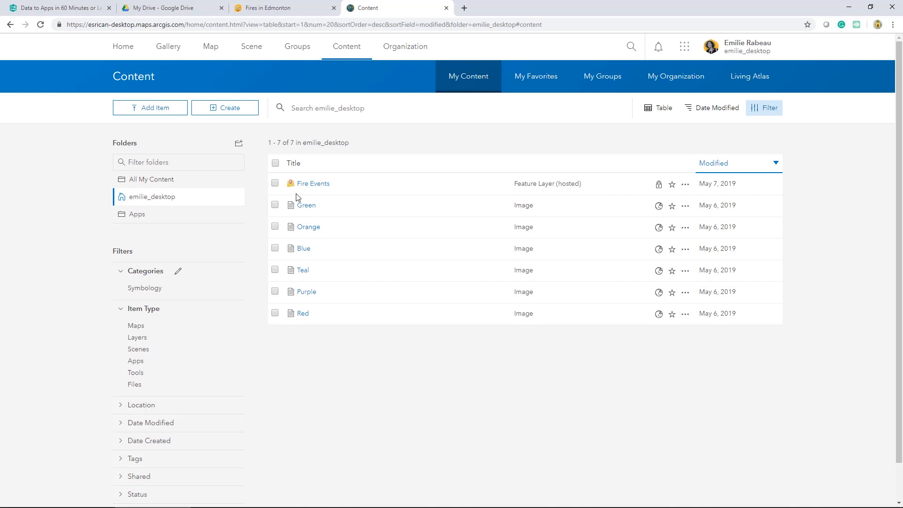
{"action": "mouse_move", "coordinate": [295, 197]}
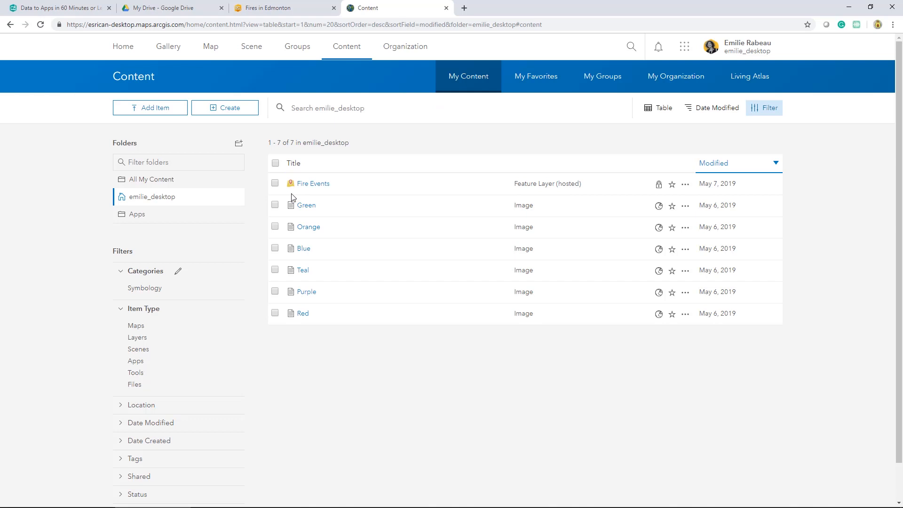
{"action": "mouse_move", "coordinate": [297, 46]}
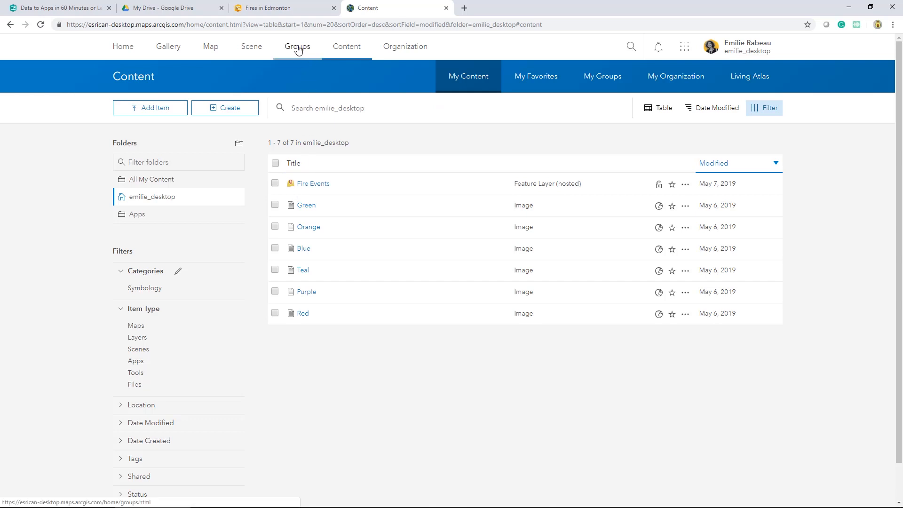
Step: Start a new group named Fire Events Dashboard with the Fire Services tag
{"action": "left_click", "coordinate": [297, 47]}
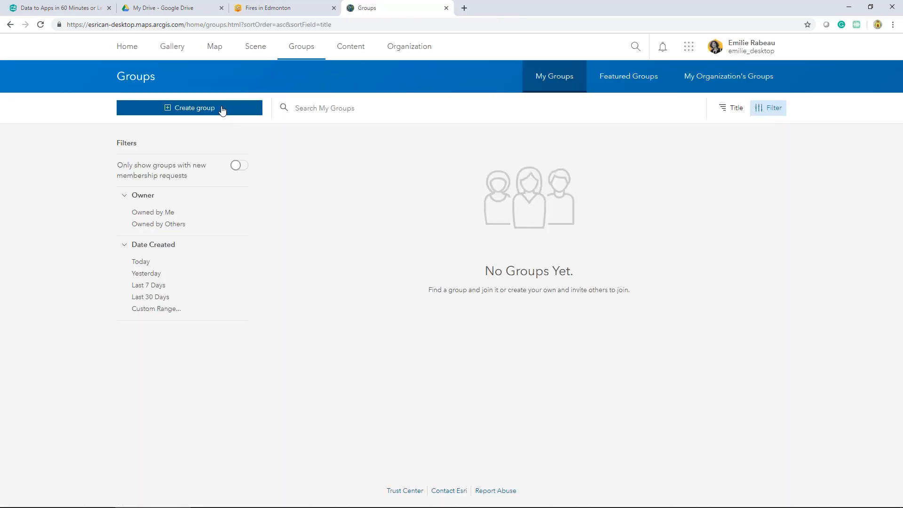
{"action": "left_click", "coordinate": [190, 107]}
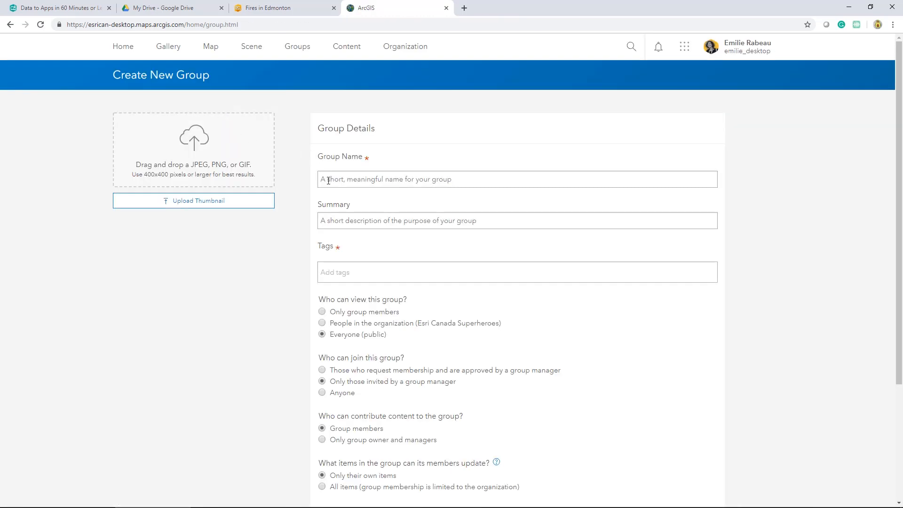
{"action": "type", "text": "Fire"}
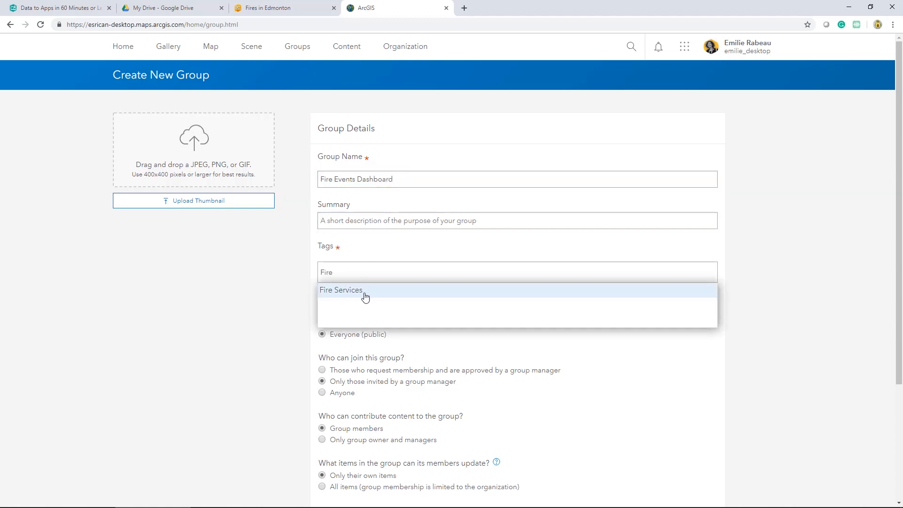
{"action": "left_click", "coordinate": [340, 290]}
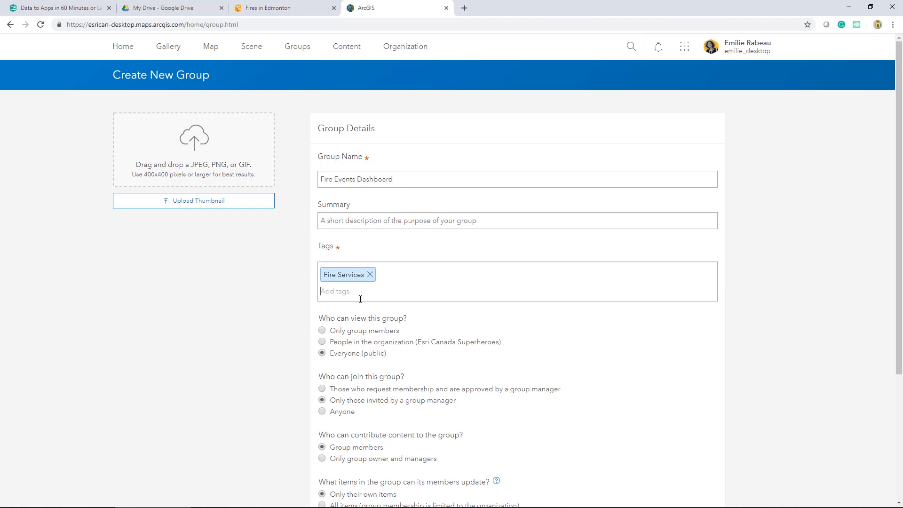
Step: Restrict viewing to group members only, allow members to update all items, and create the group
{"action": "left_click", "coordinate": [322, 330]}
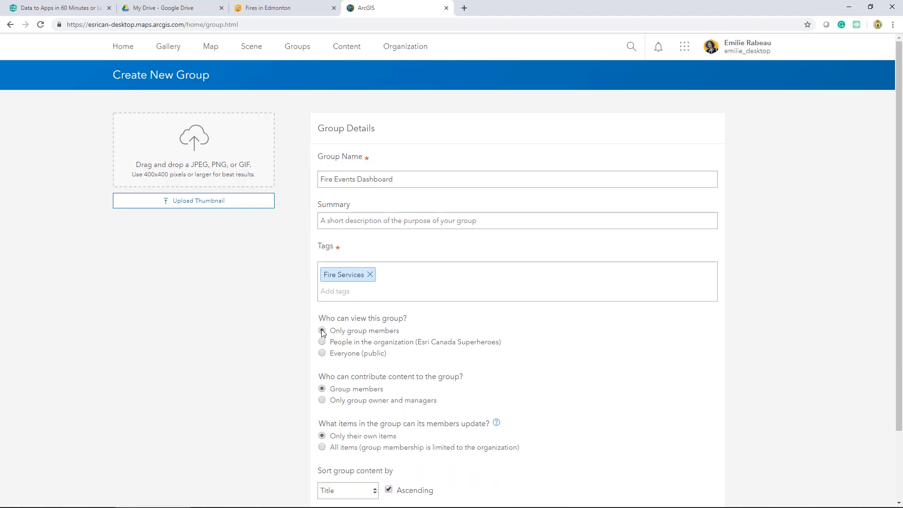
{"action": "scroll", "scroll_direction": "down", "scroll_amount": 3}
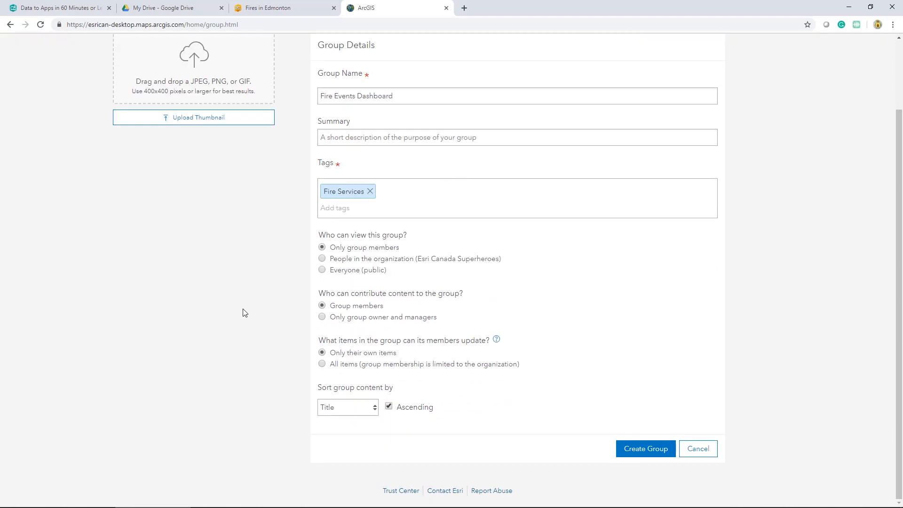
{"action": "mouse_move", "coordinate": [245, 337]}
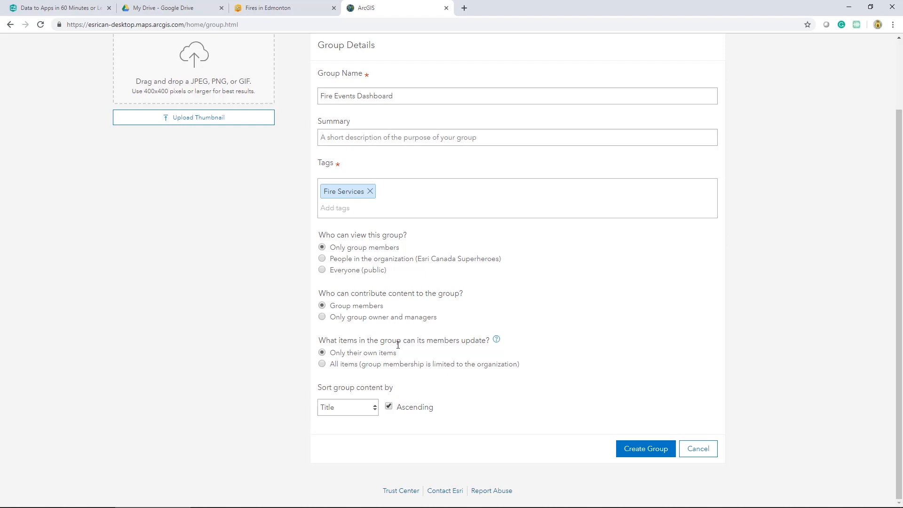
{"action": "mouse_move", "coordinate": [487, 344]}
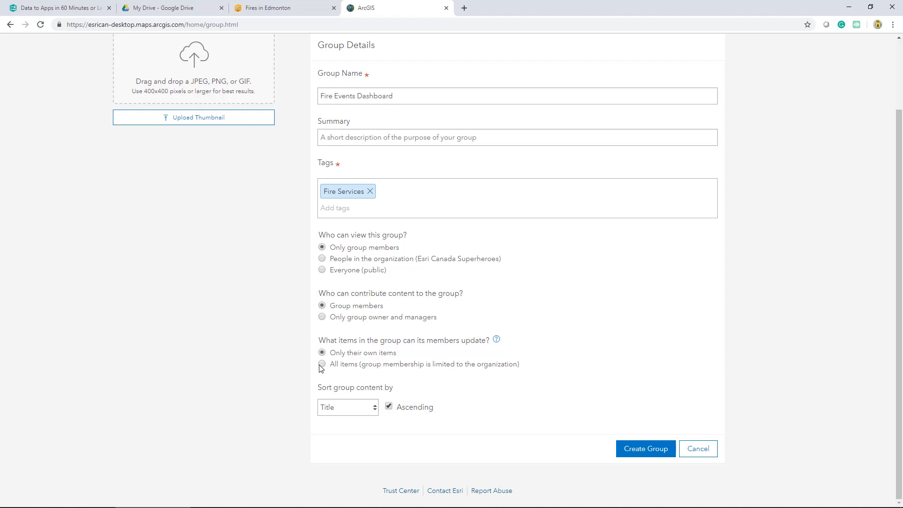
{"action": "left_click", "coordinate": [322, 363]}
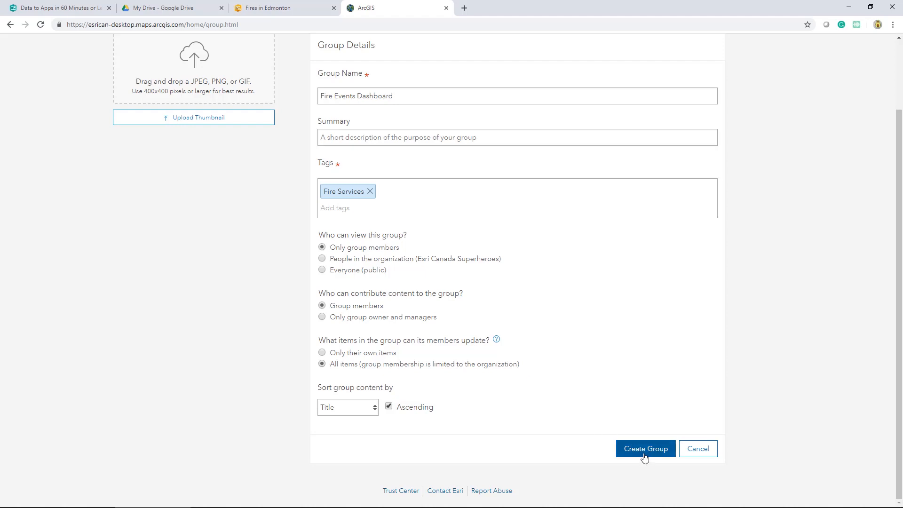
{"action": "left_click", "coordinate": [645, 448]}
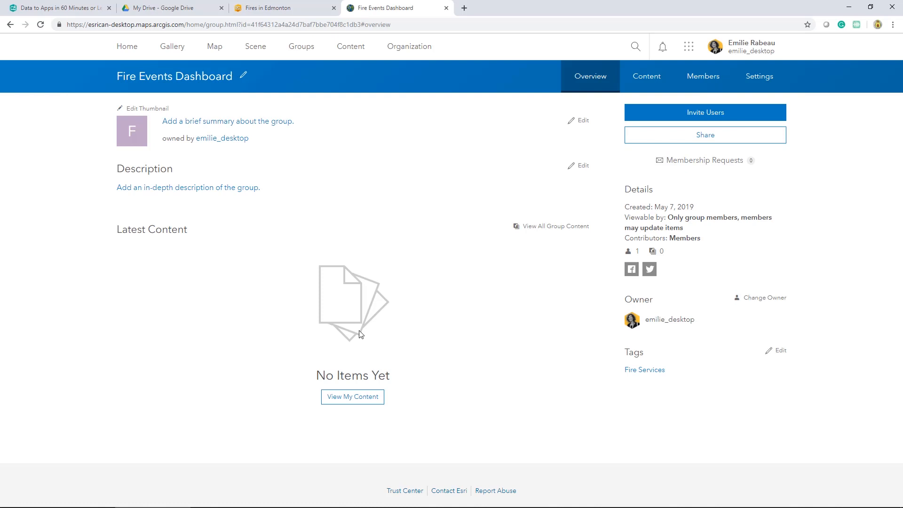
{"action": "mouse_move", "coordinate": [662, 117]}
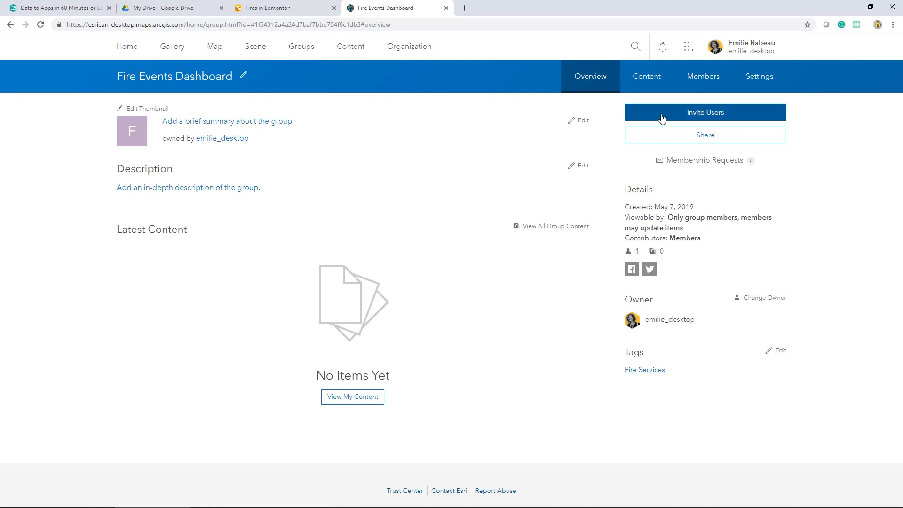
{"action": "left_click", "coordinate": [704, 112]}
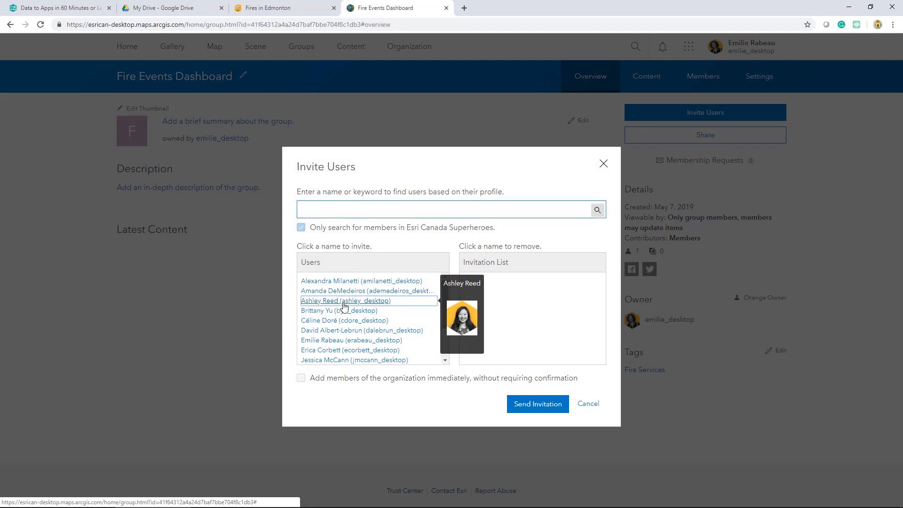
{"action": "left_click", "coordinate": [587, 404]}
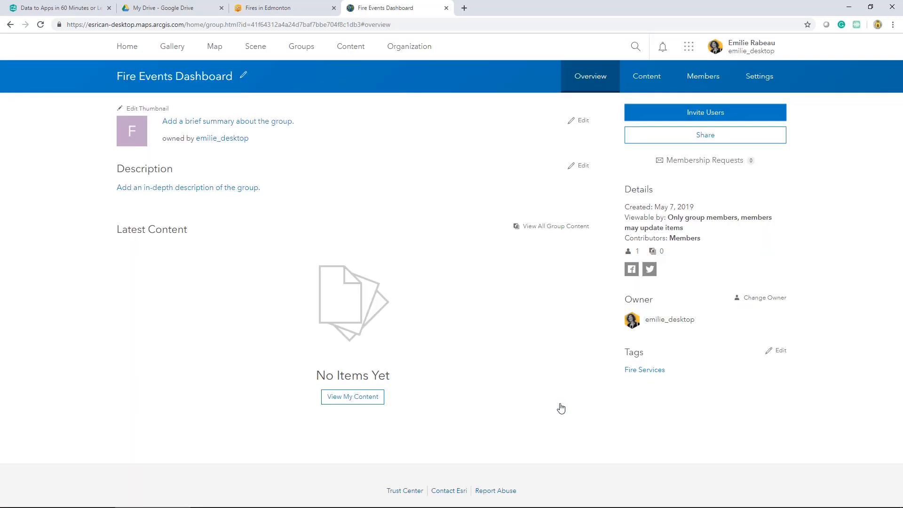
{"action": "mouse_move", "coordinate": [478, 231]}
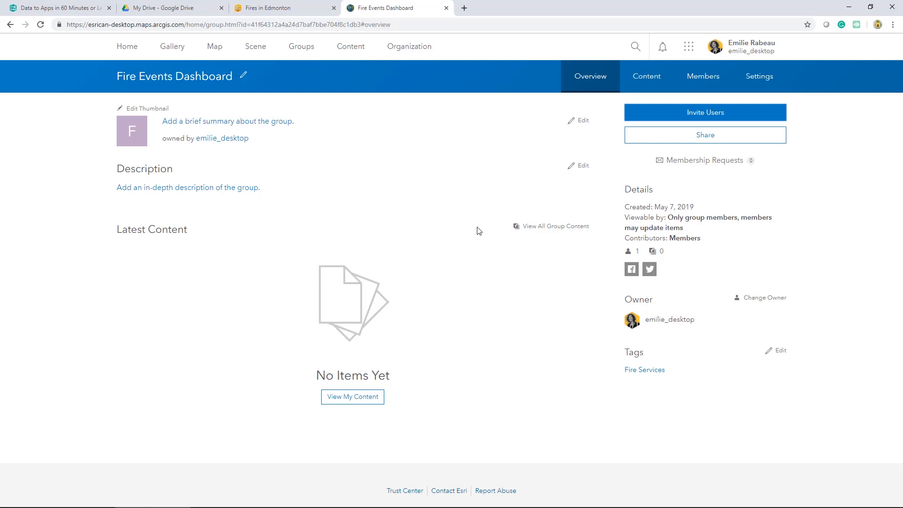
{"action": "mouse_move", "coordinate": [350, 47]}
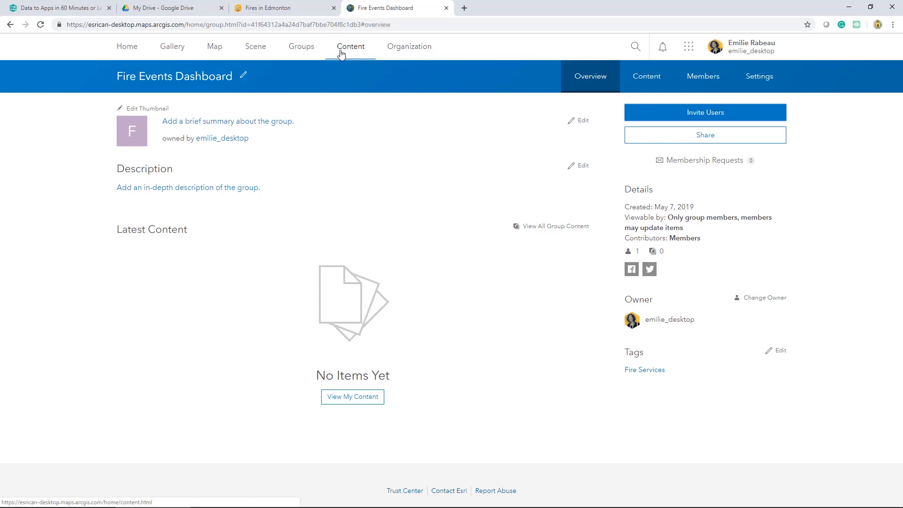
Step: Share Fire Events and the six image items with the Fire Events Dashboard group with update capabilities
{"action": "left_click", "coordinate": [349, 46]}
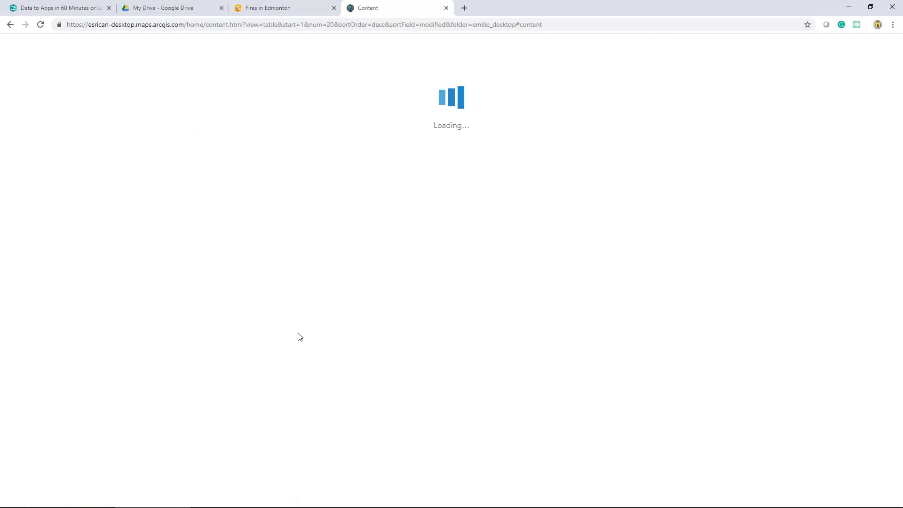
{"action": "mouse_move", "coordinate": [304, 308]}
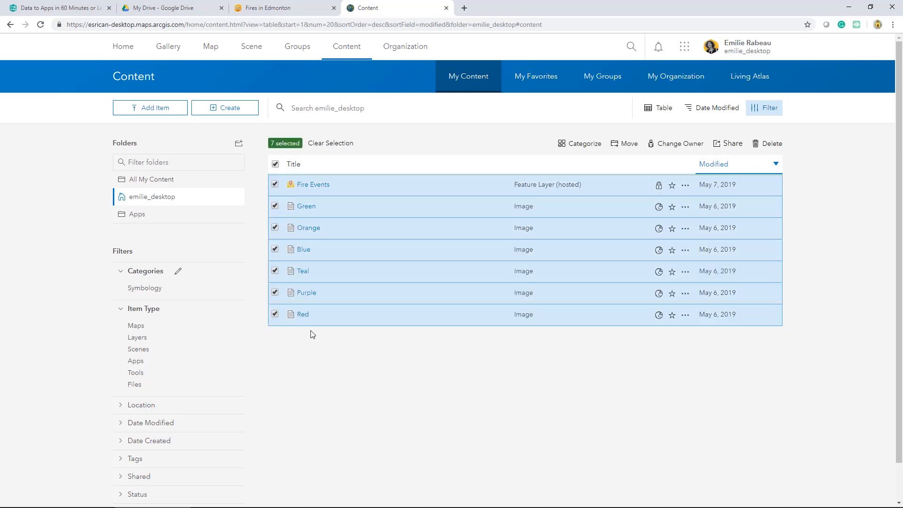
{"action": "mouse_move", "coordinate": [312, 185]}
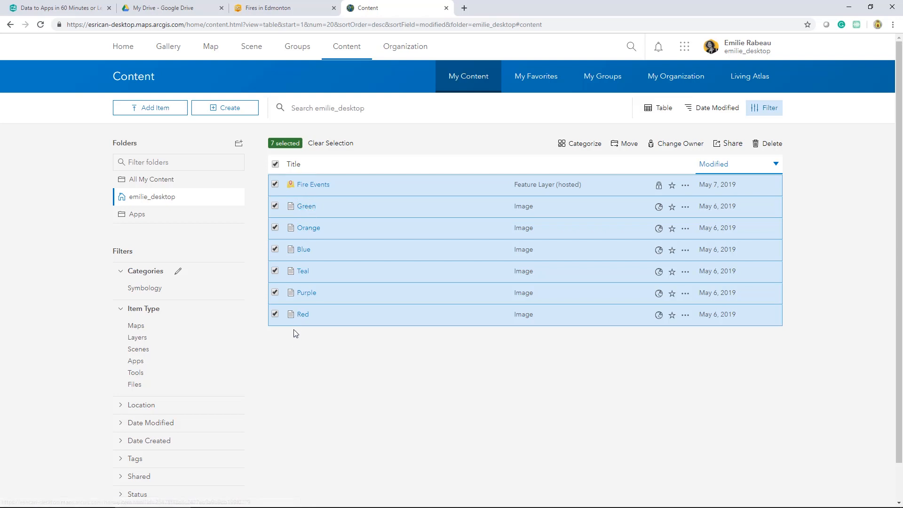
{"action": "mouse_move", "coordinate": [306, 205]}
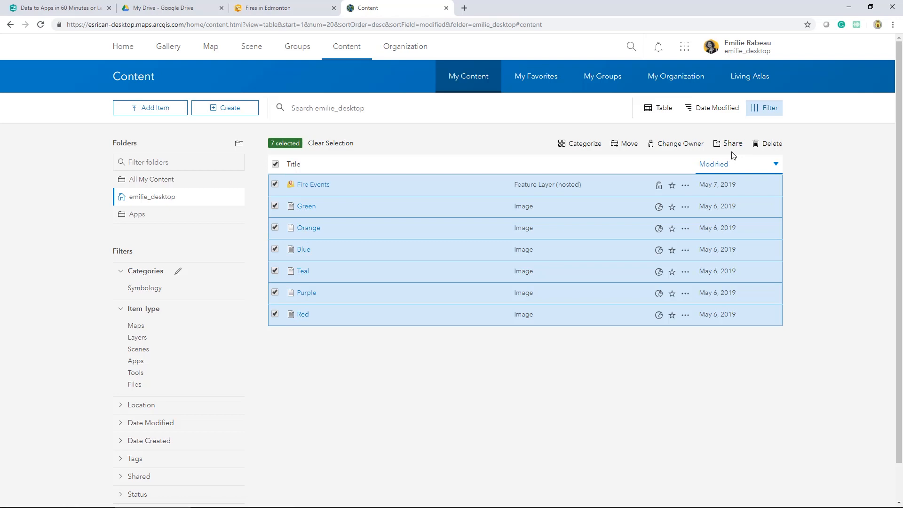
{"action": "left_click", "coordinate": [732, 143]}
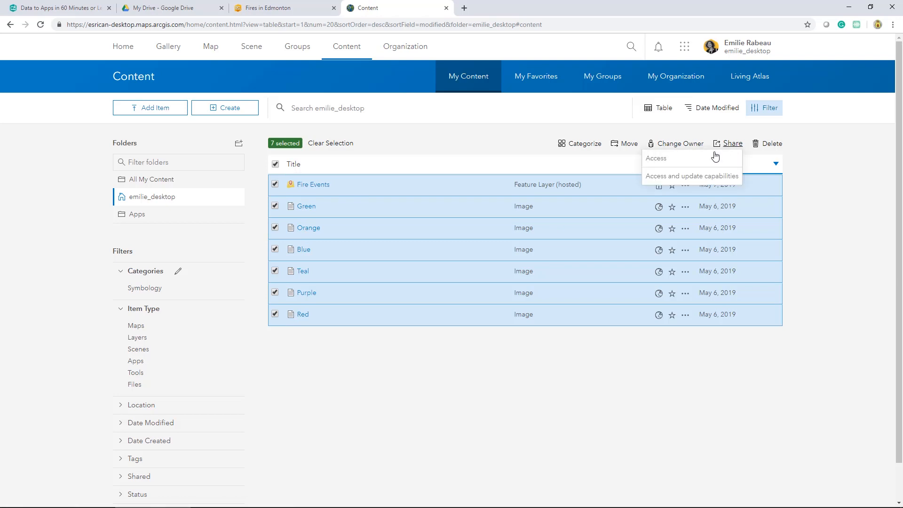
{"action": "left_click", "coordinate": [691, 176]}
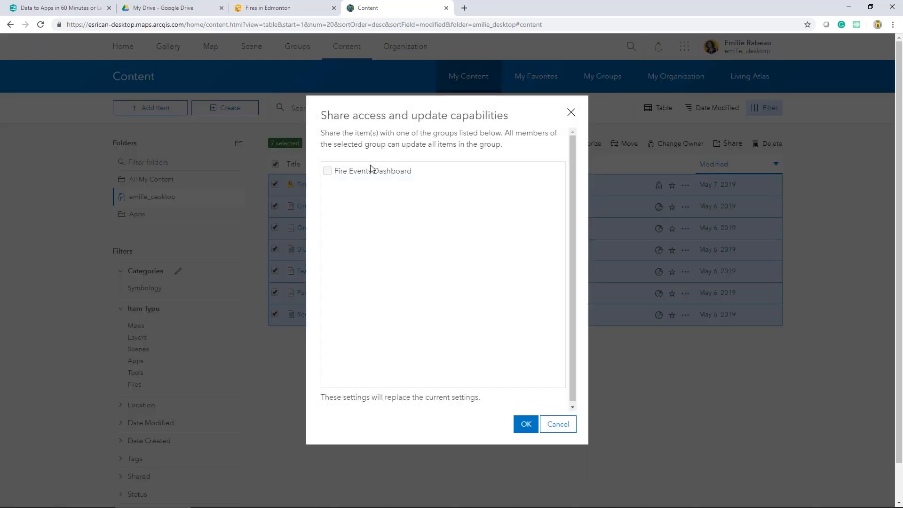
{"action": "left_click", "coordinate": [327, 170]}
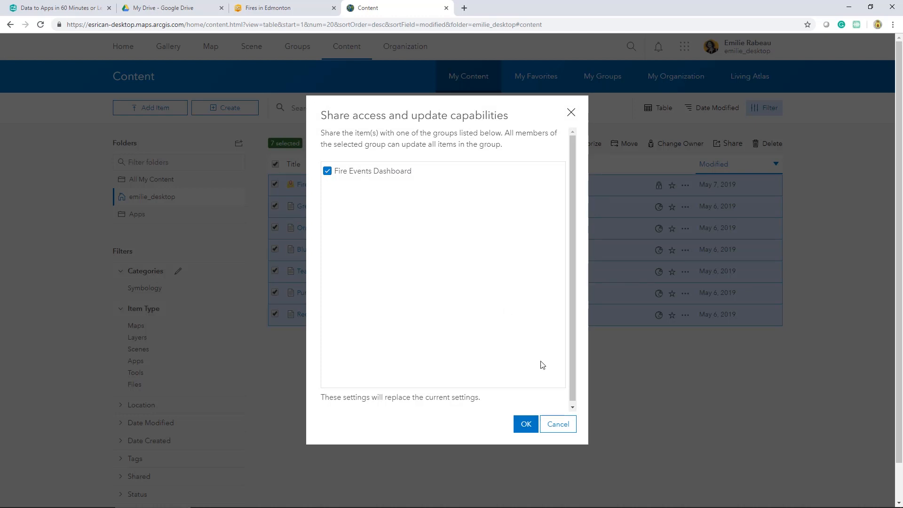
{"action": "left_click", "coordinate": [525, 424]}
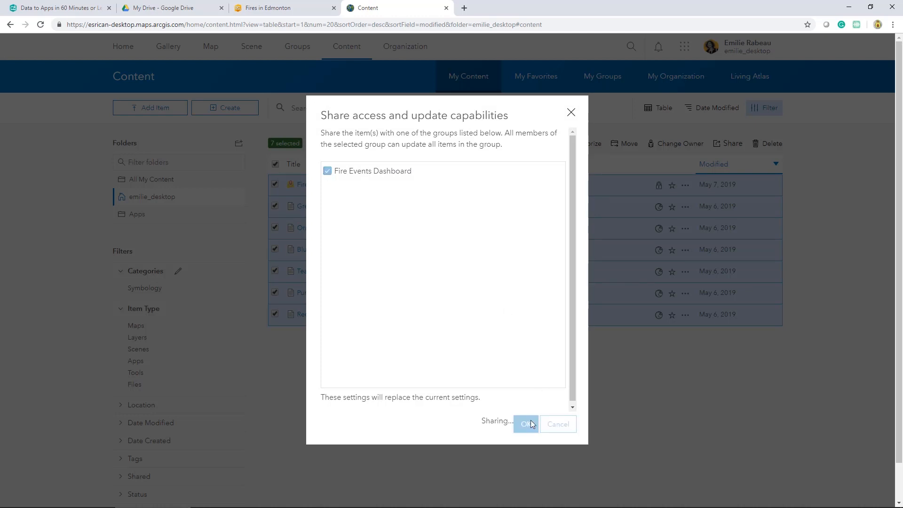
{"action": "left_click", "coordinate": [525, 424]}
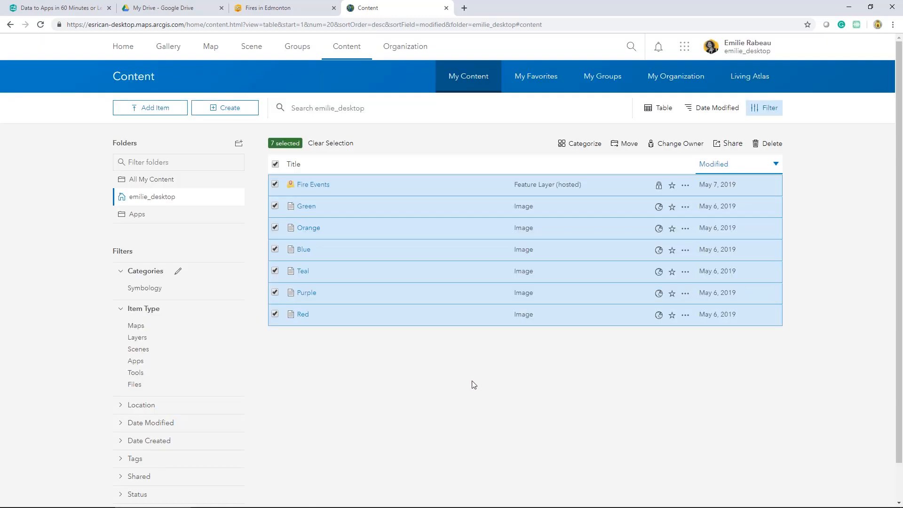
{"action": "left_click", "coordinate": [300, 46]}
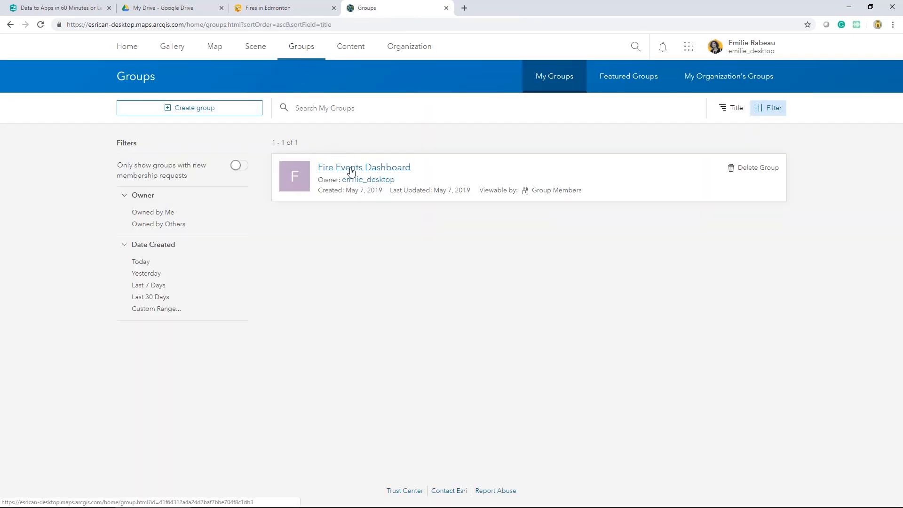
Step: Open the Fire Events Dashboard group page listing its seven shared items
{"action": "left_click", "coordinate": [363, 167]}
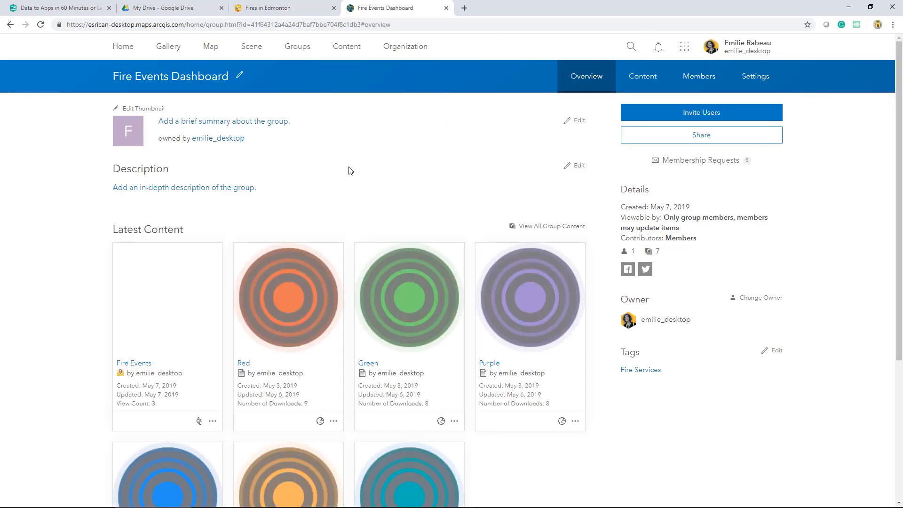
{"action": "mouse_move", "coordinate": [354, 208]}
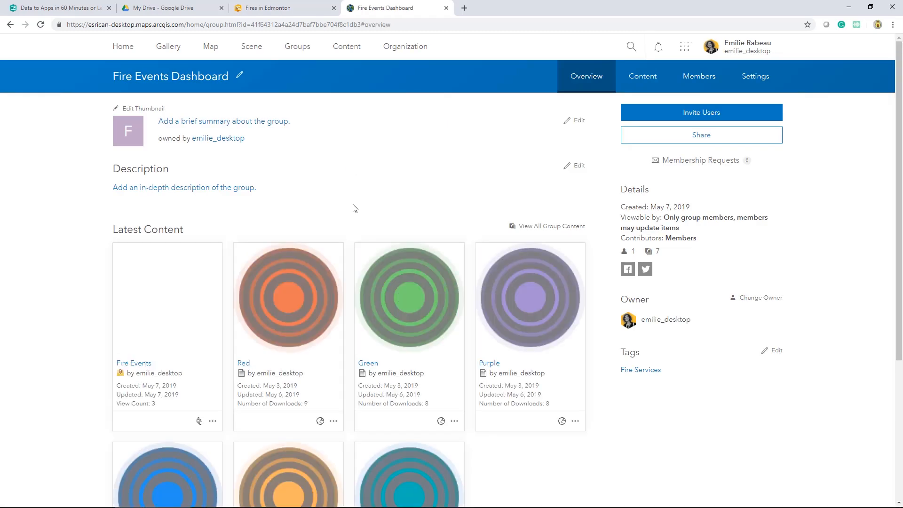